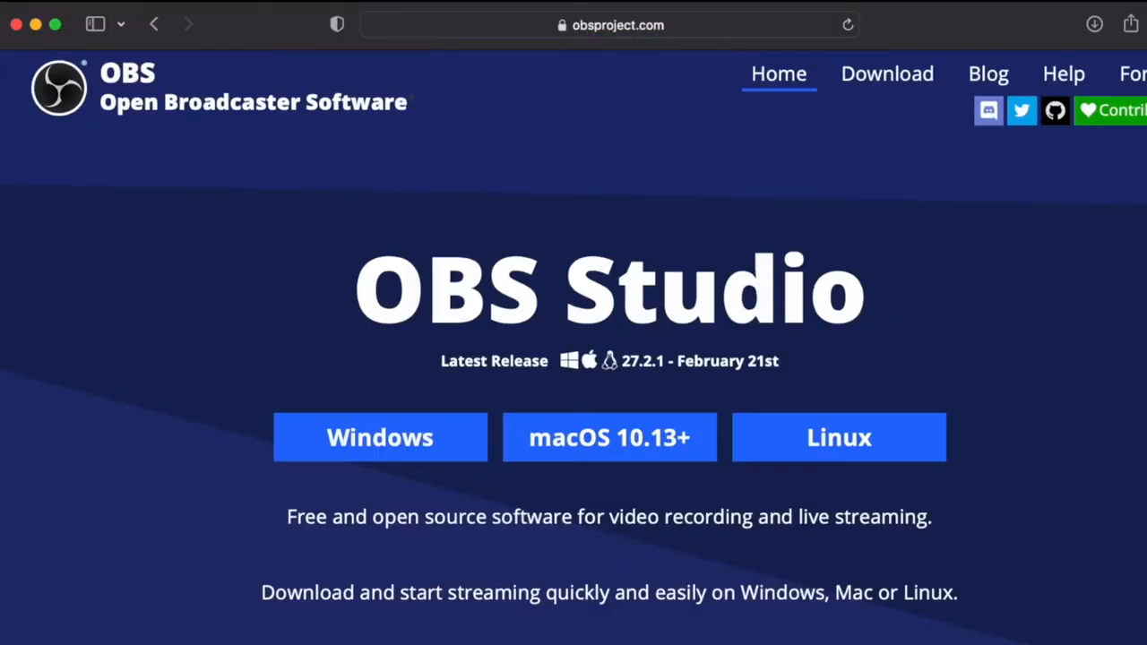
mouse_move(503, 527)
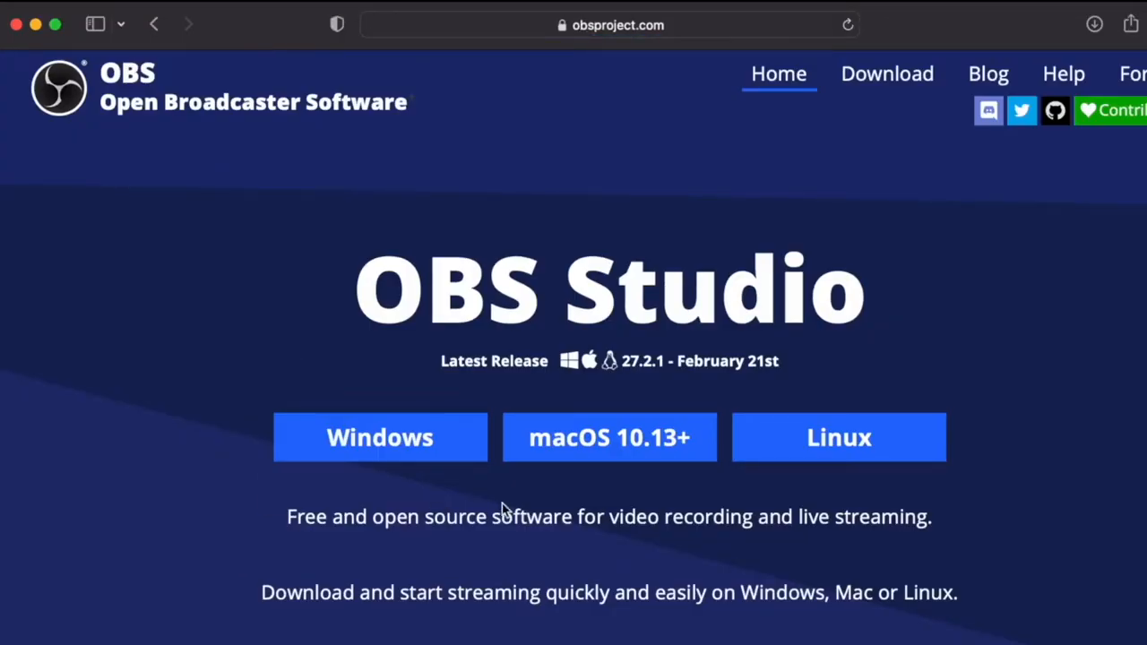
mouse_move(574, 438)
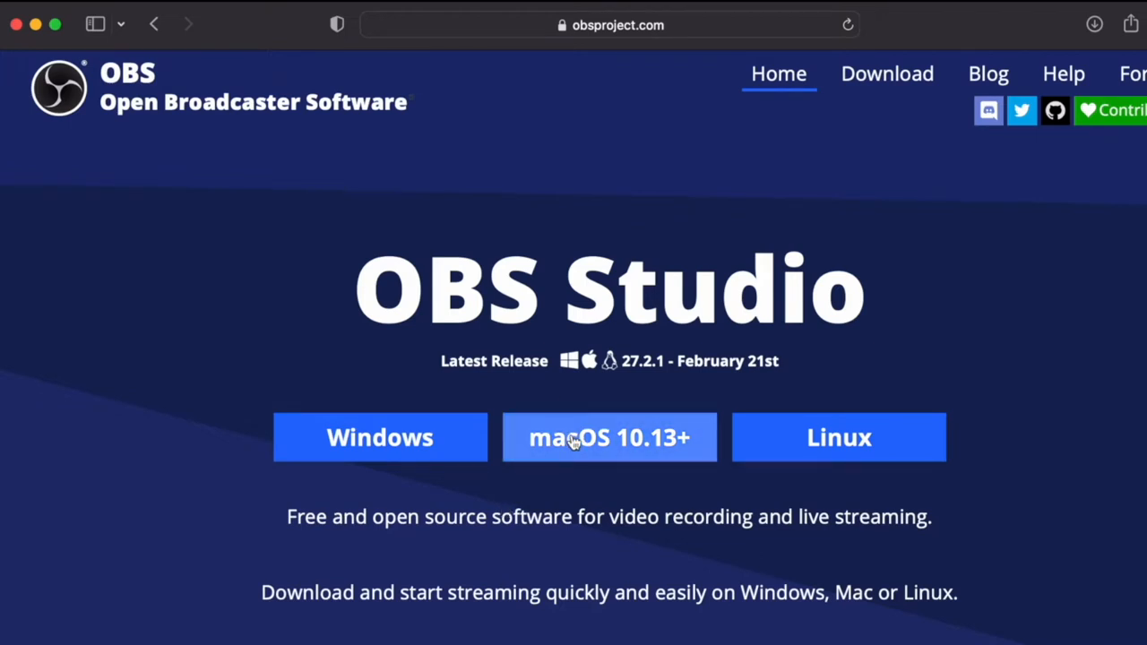
mouse_move(434, 452)
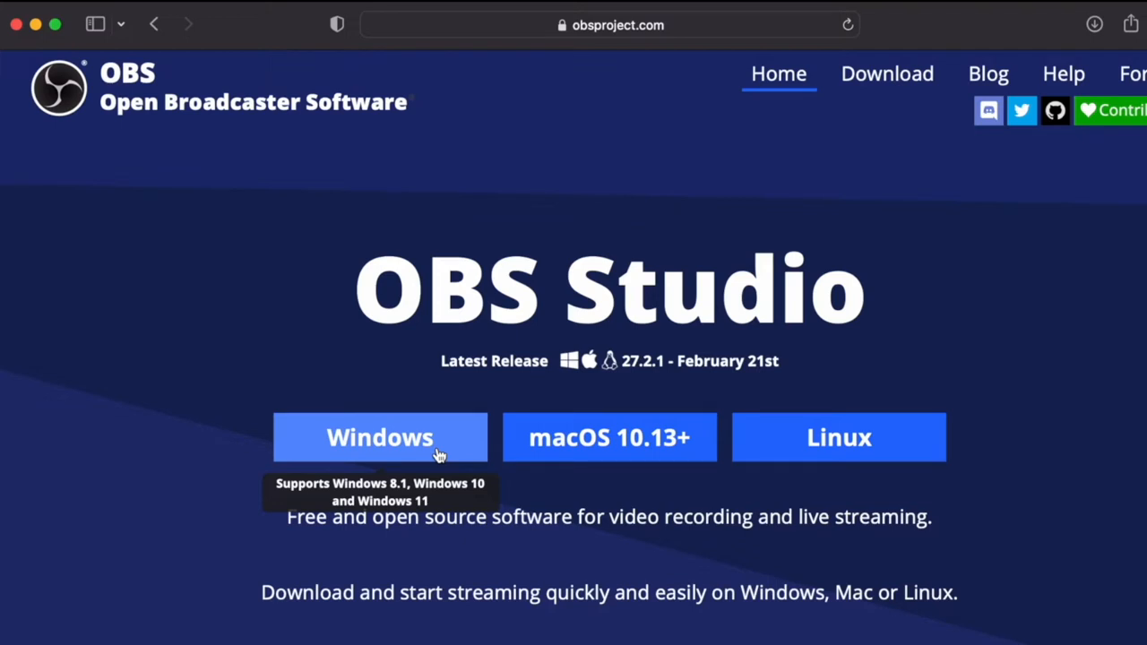
mouse_move(614, 454)
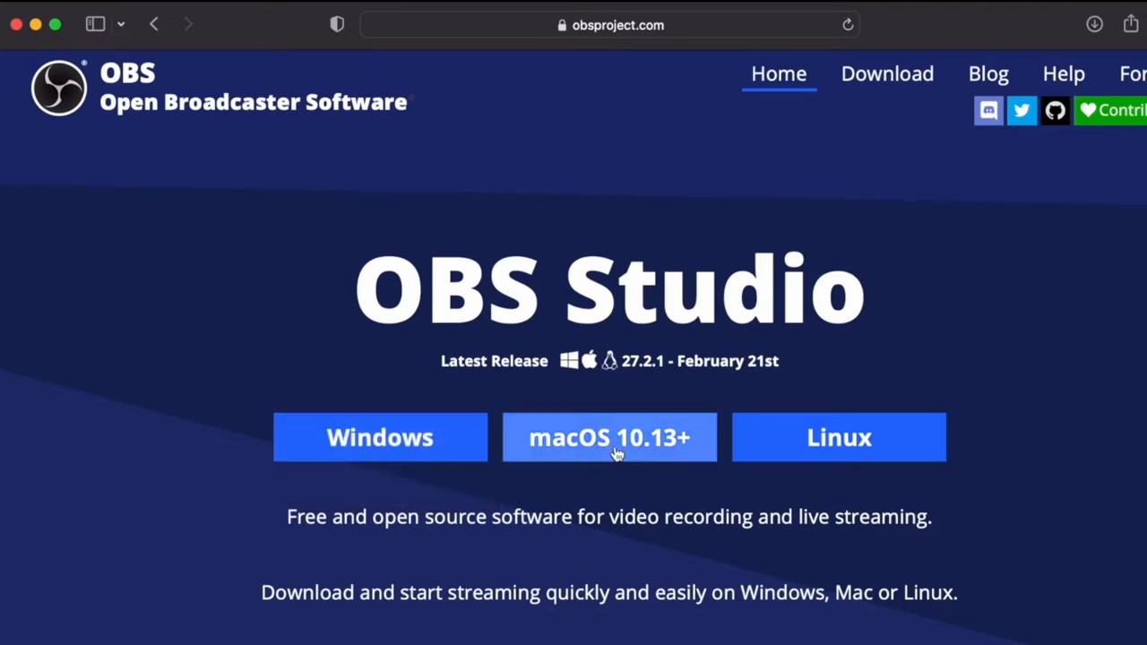
Step: Start the macOS 10.13+ OBS Studio download from obsproject.com
left_click(610, 437)
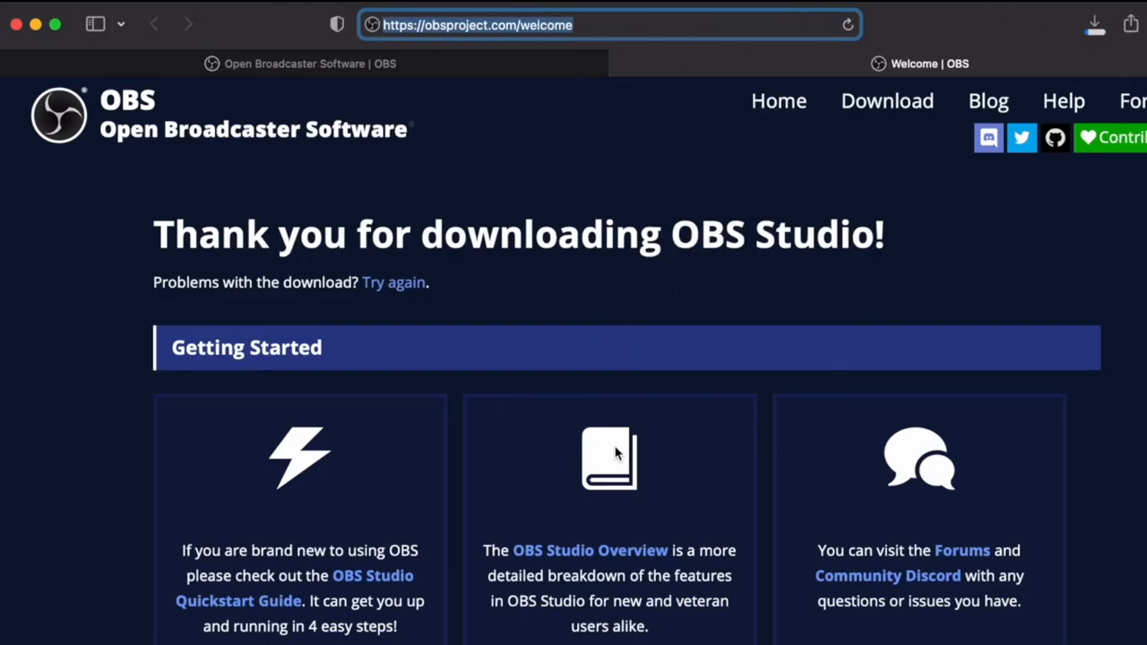
Step: Locate the obs-mac-27.2.1.dmg disk image in the Downloads folder
left_click(1095, 23)
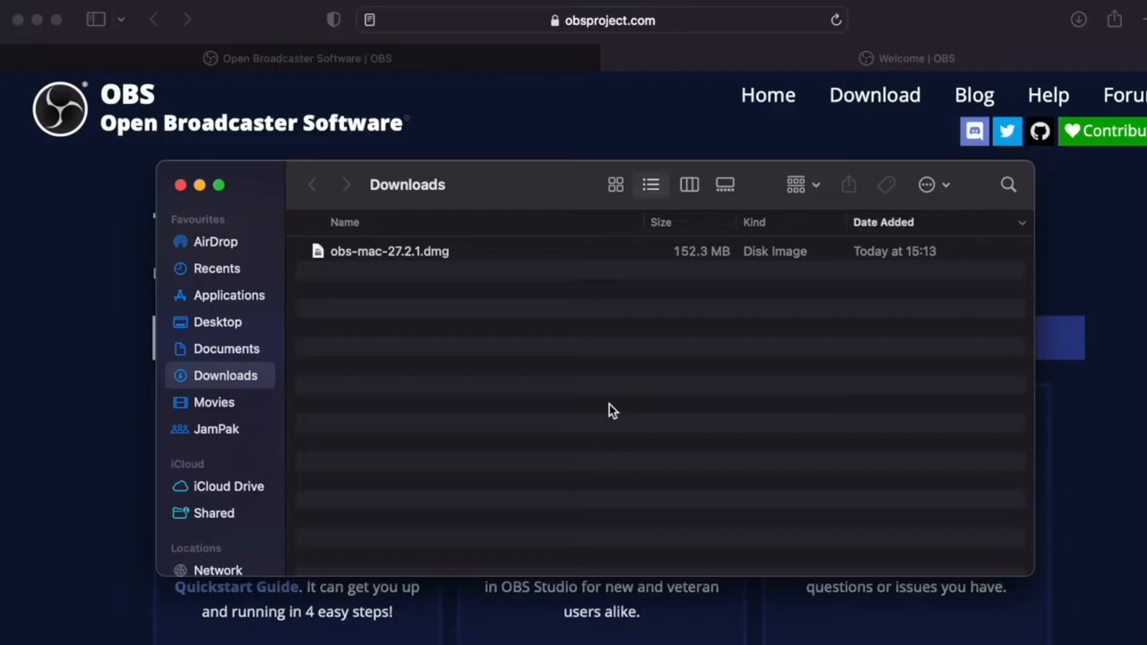
left_click(389, 251)
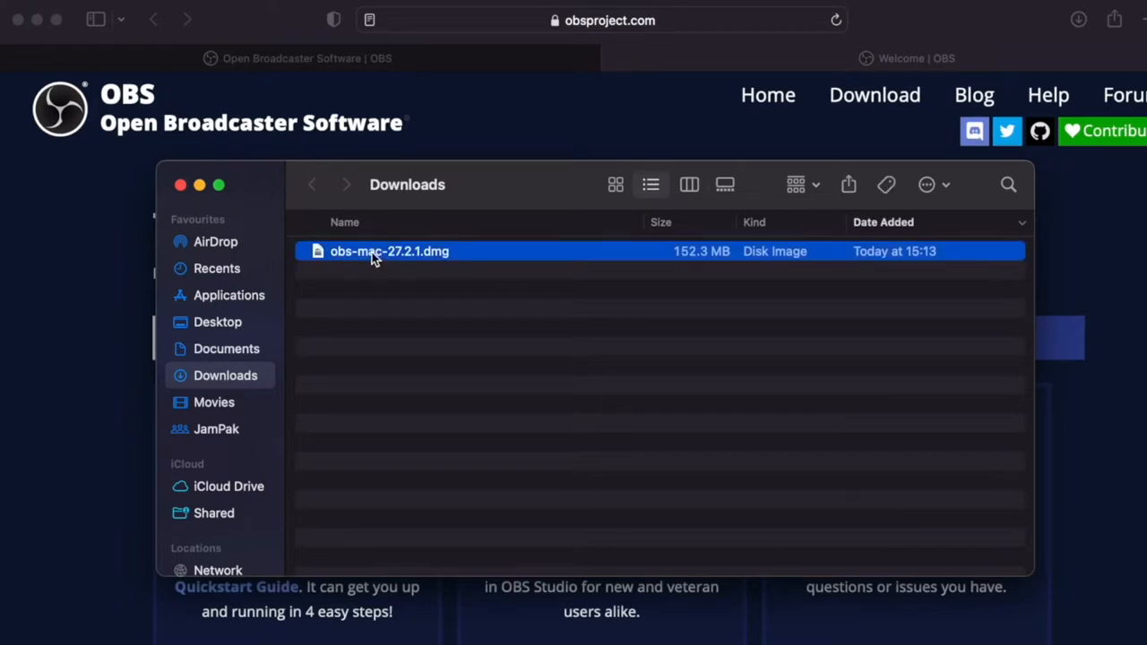
mouse_move(358, 259)
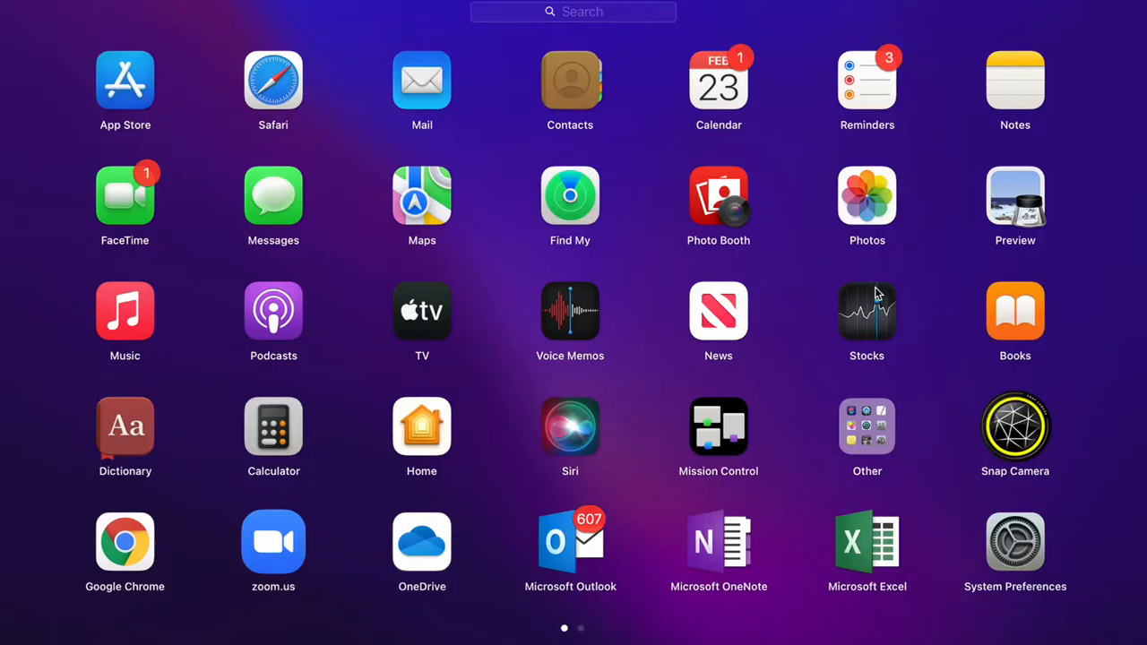
Step: Launch OBS Studio from Launchpad to its empty default scene
scroll("left", 3)
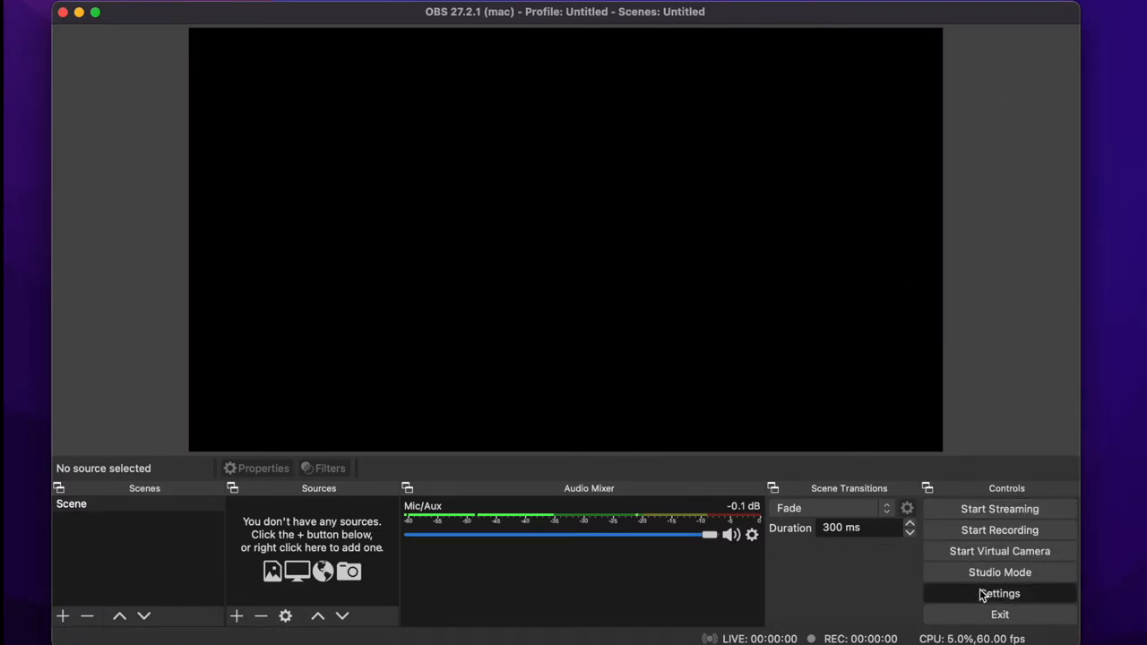
Step: Review the Stream settings, keeping Twitch as the streaming service
left_click(1000, 593)
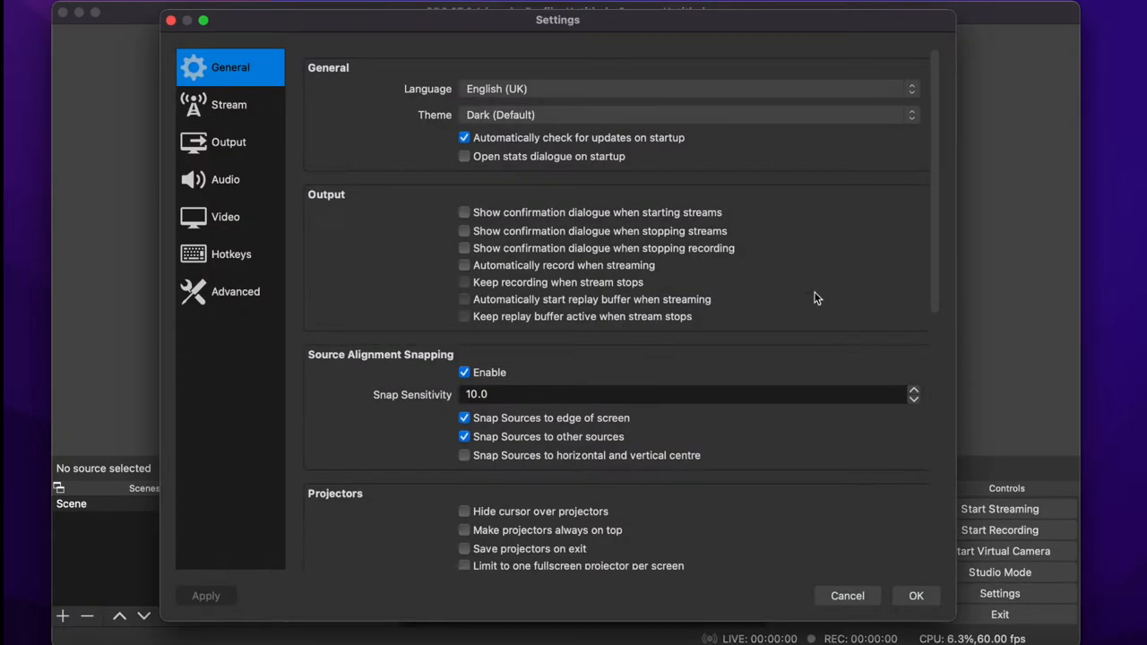
mouse_move(699, 263)
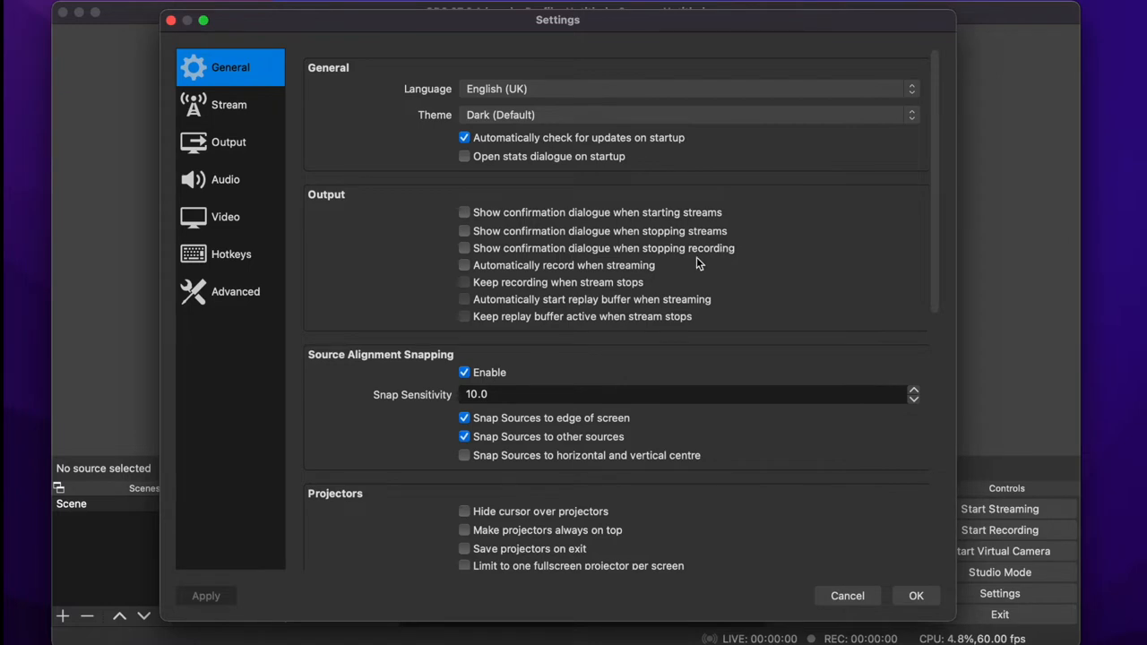
left_click(229, 105)
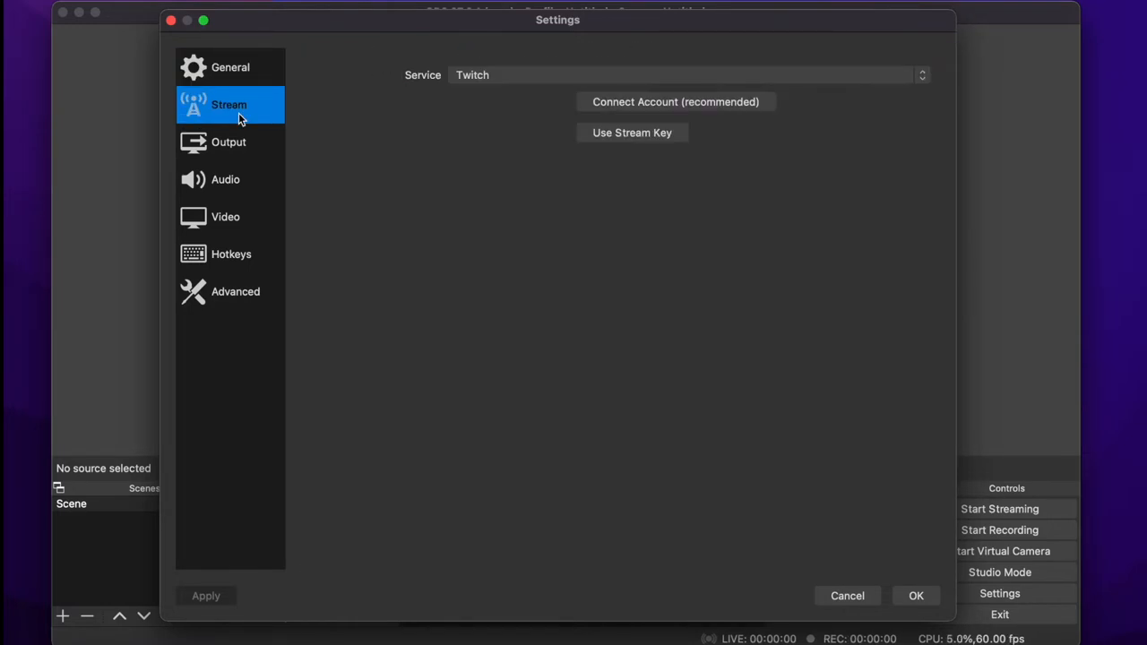
mouse_move(934, 77)
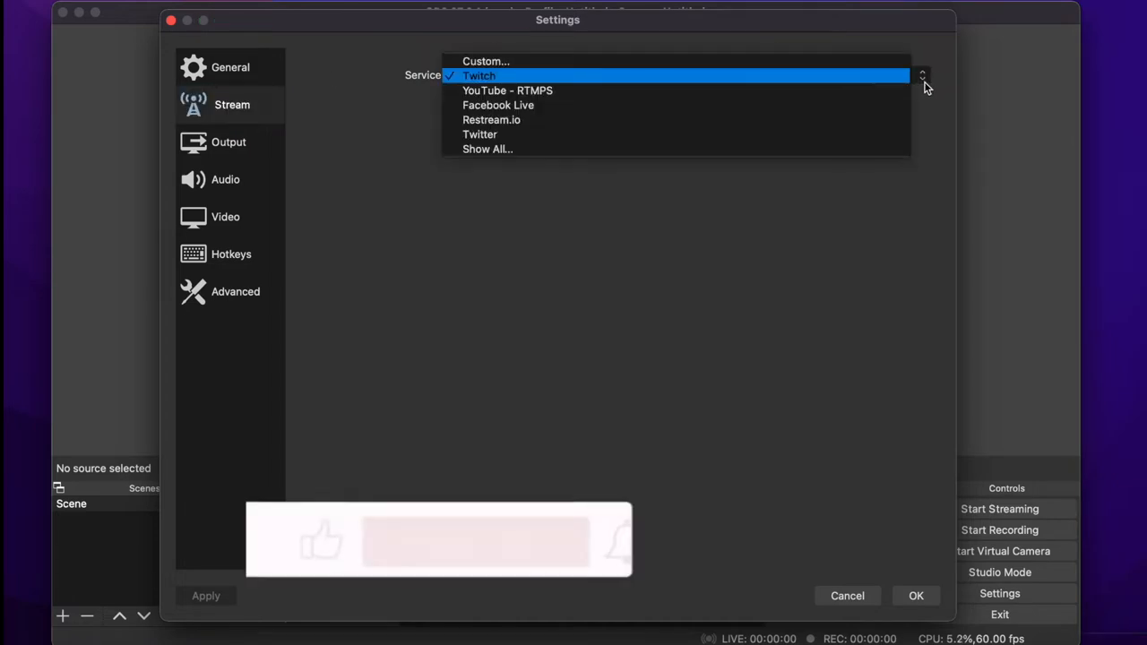
left_click(479, 75)
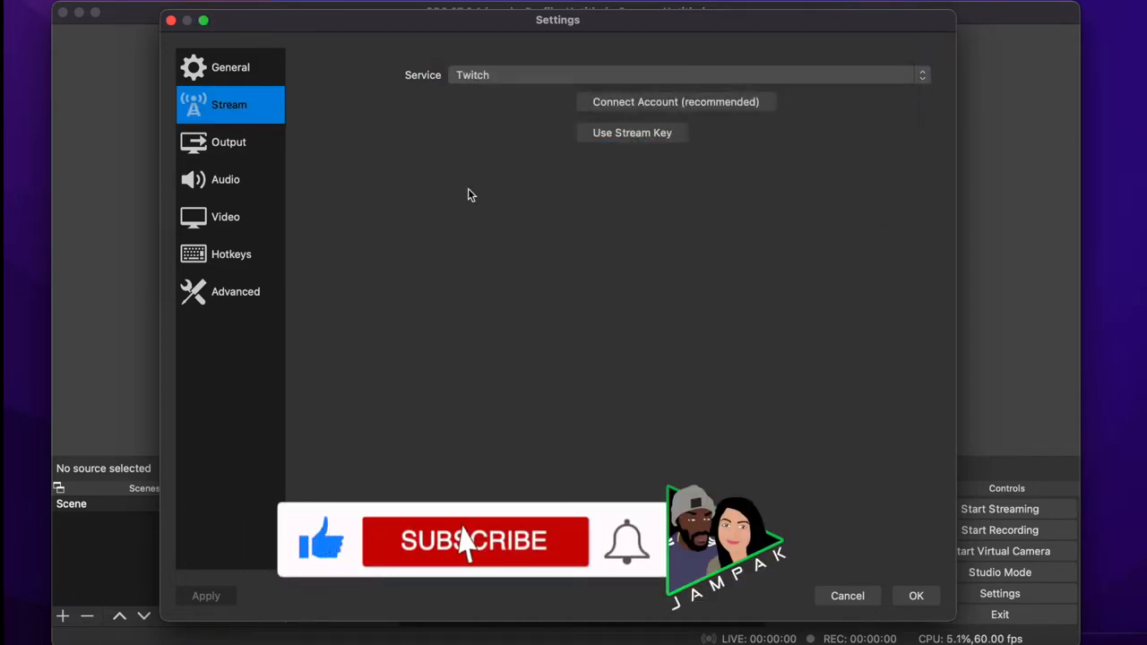
Step: Review Output settings, keeping 192 audio bitrate, mp4 format and x264 software encoder
left_click(229, 141)
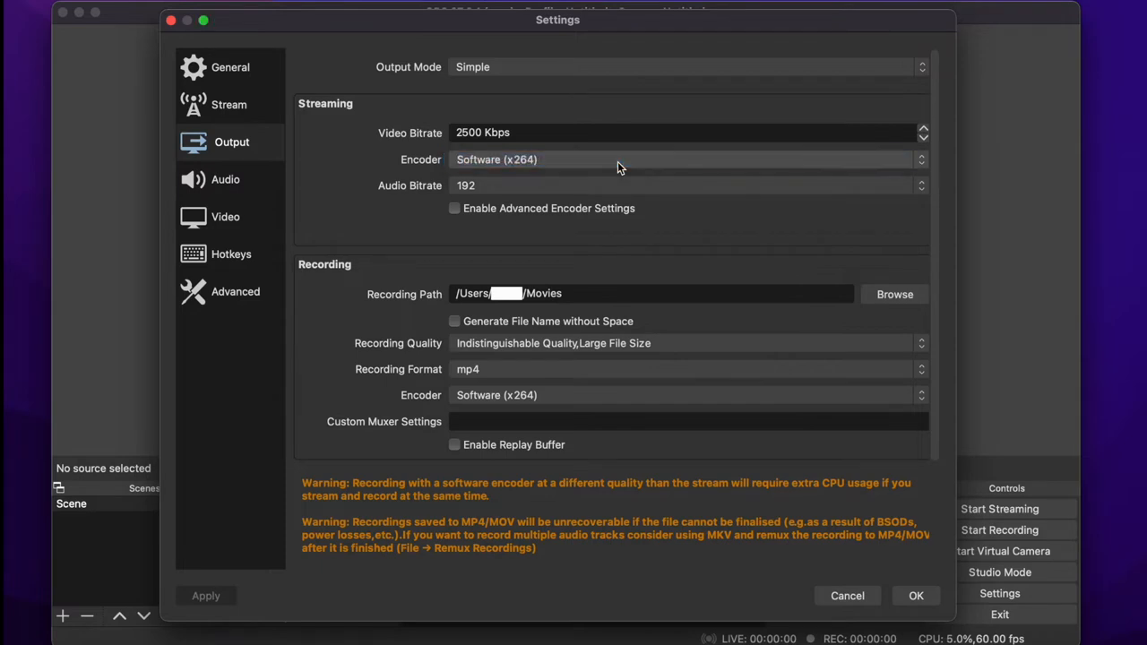
left_click(685, 185)
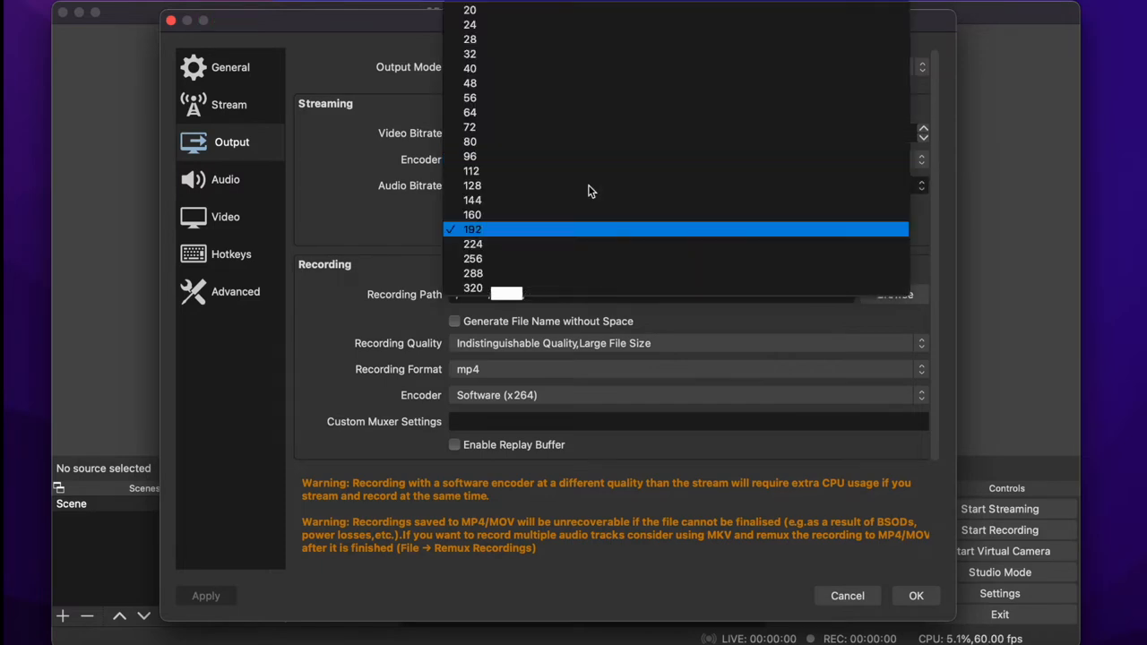
left_click(473, 228)
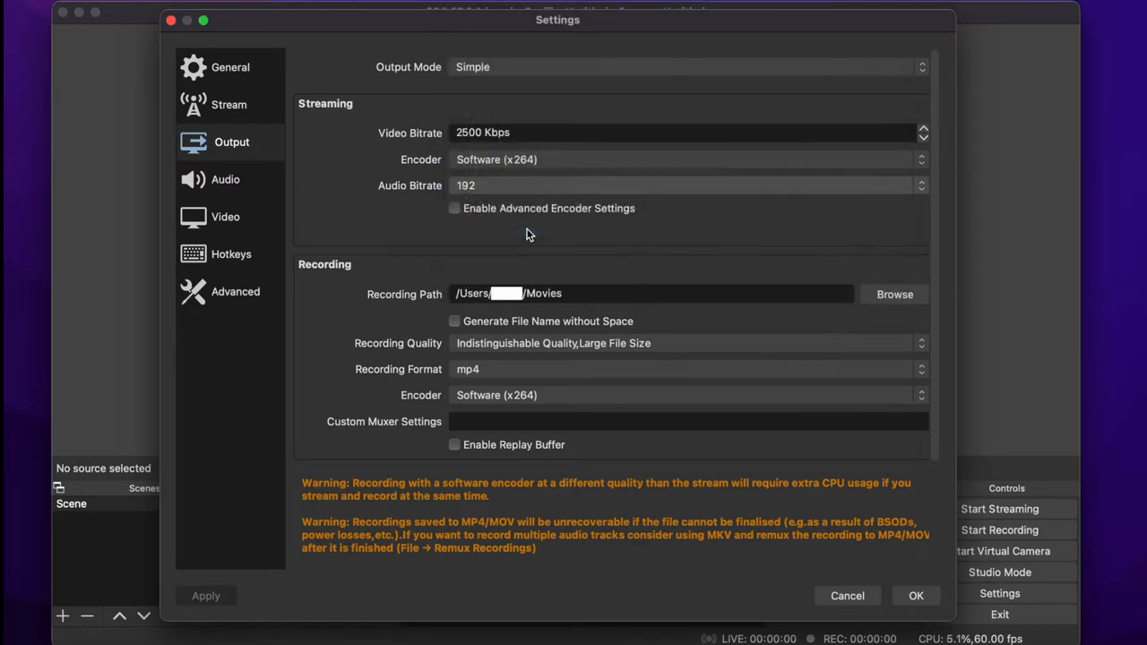
mouse_move(657, 315)
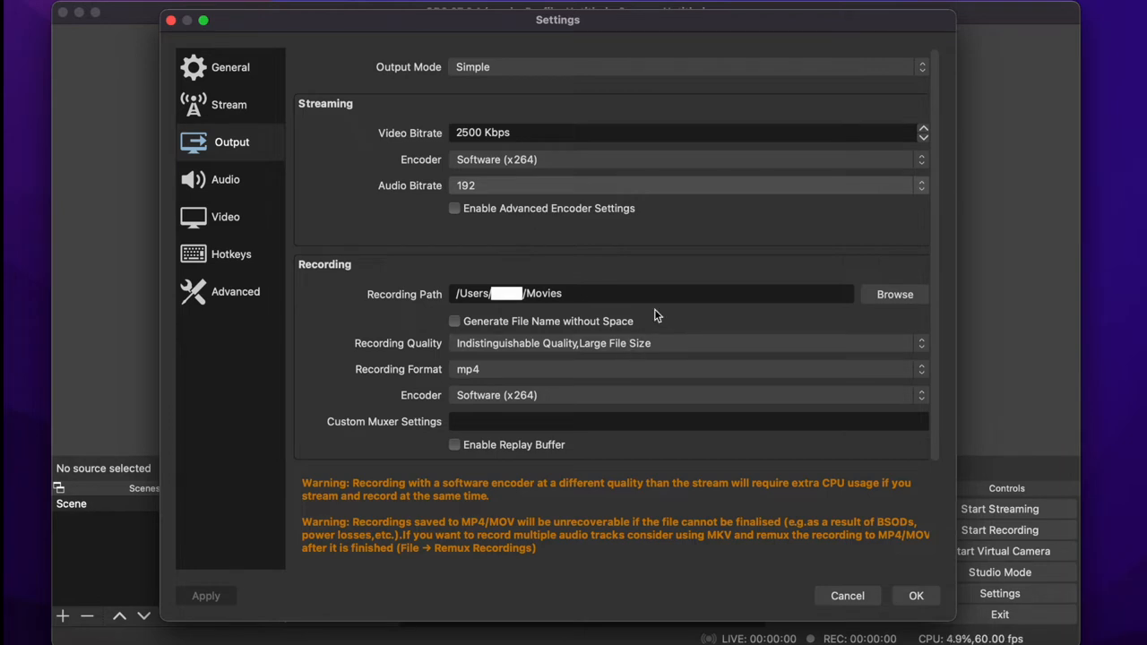
mouse_move(649, 397)
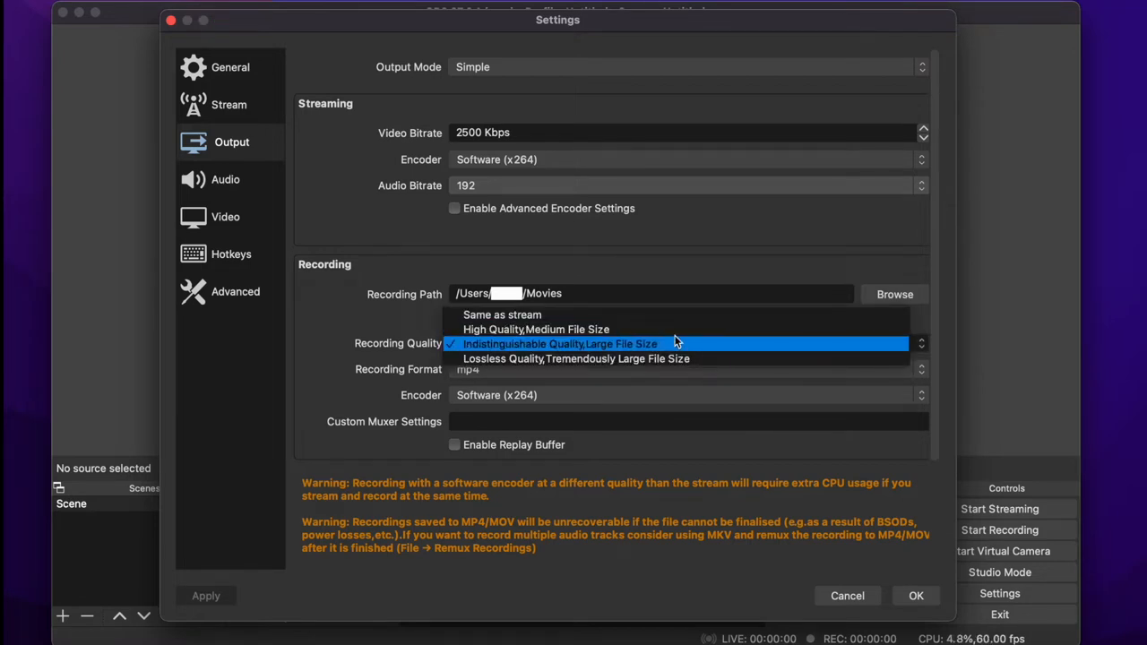
mouse_move(676, 348)
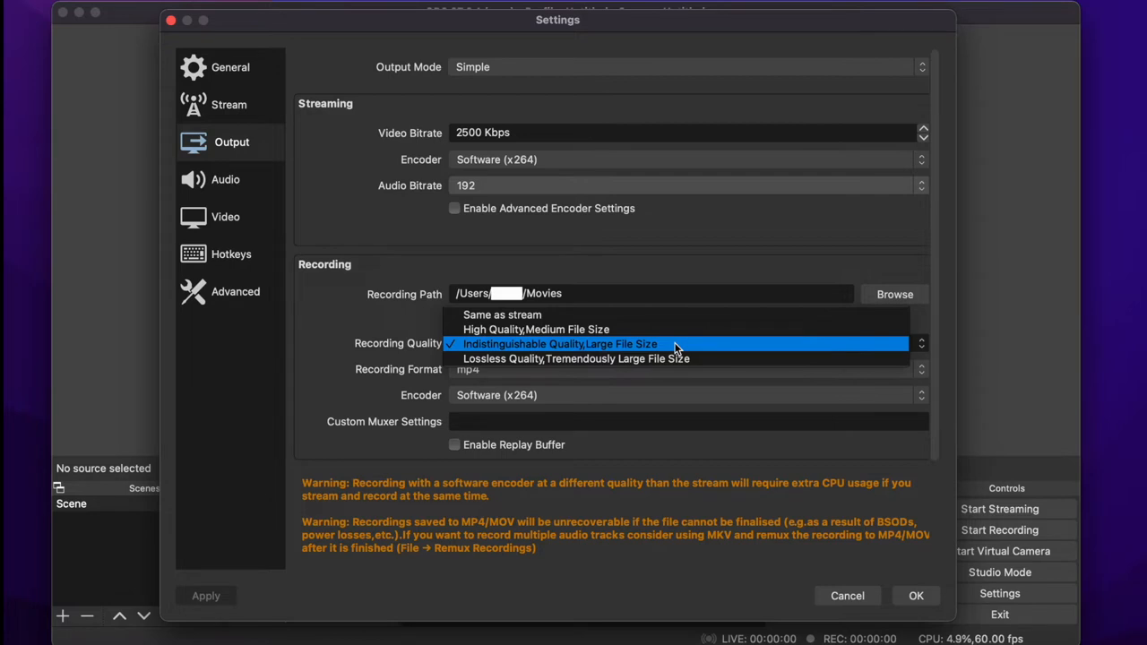
mouse_move(665, 350)
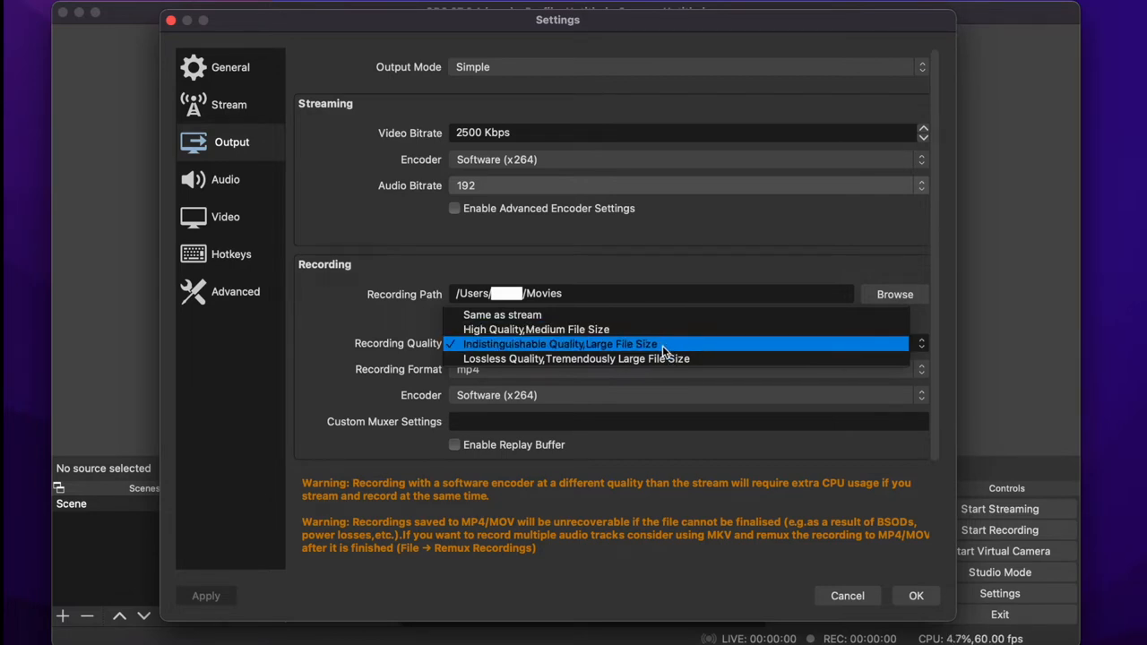
mouse_move(628, 359)
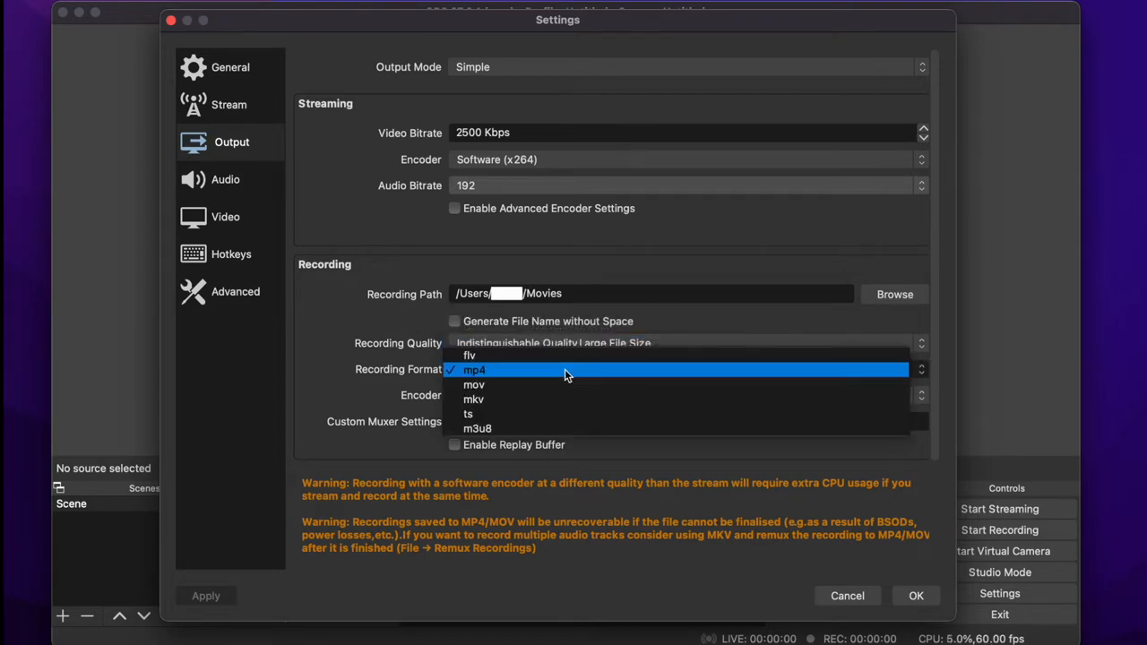
left_click(476, 369)
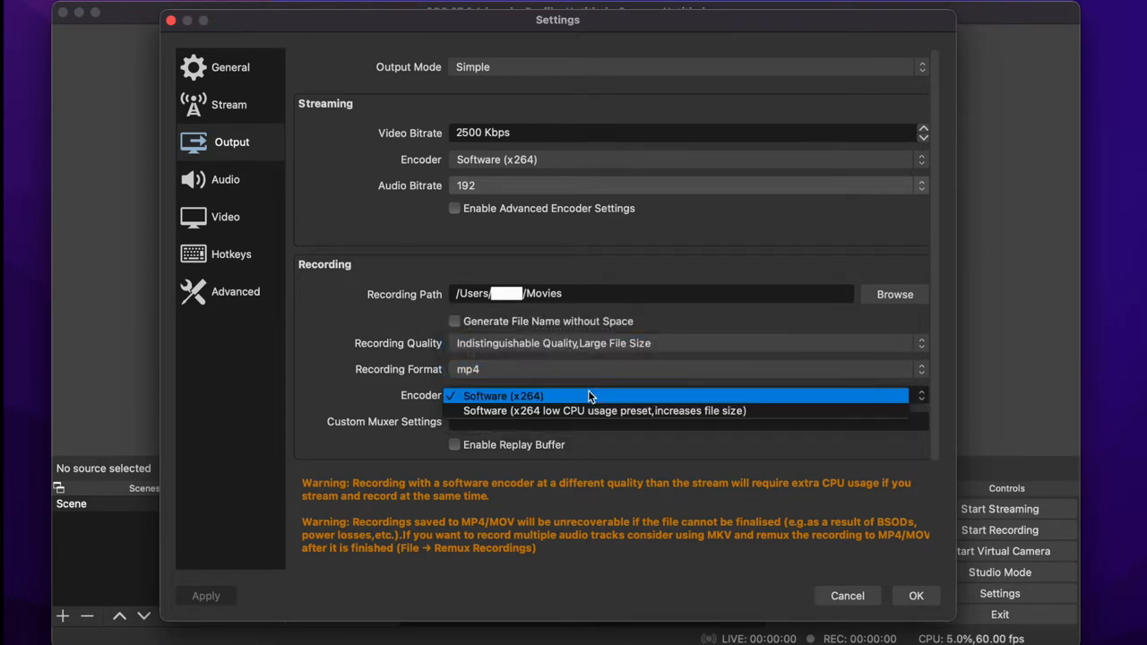
left_click(529, 395)
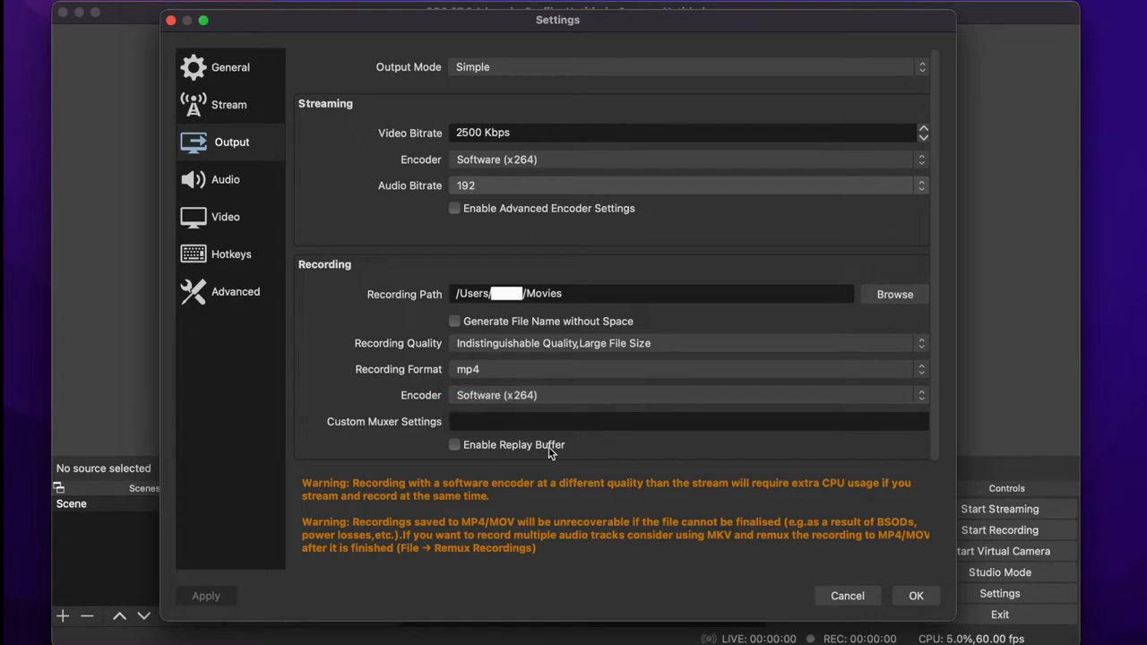
scroll("down", 3)
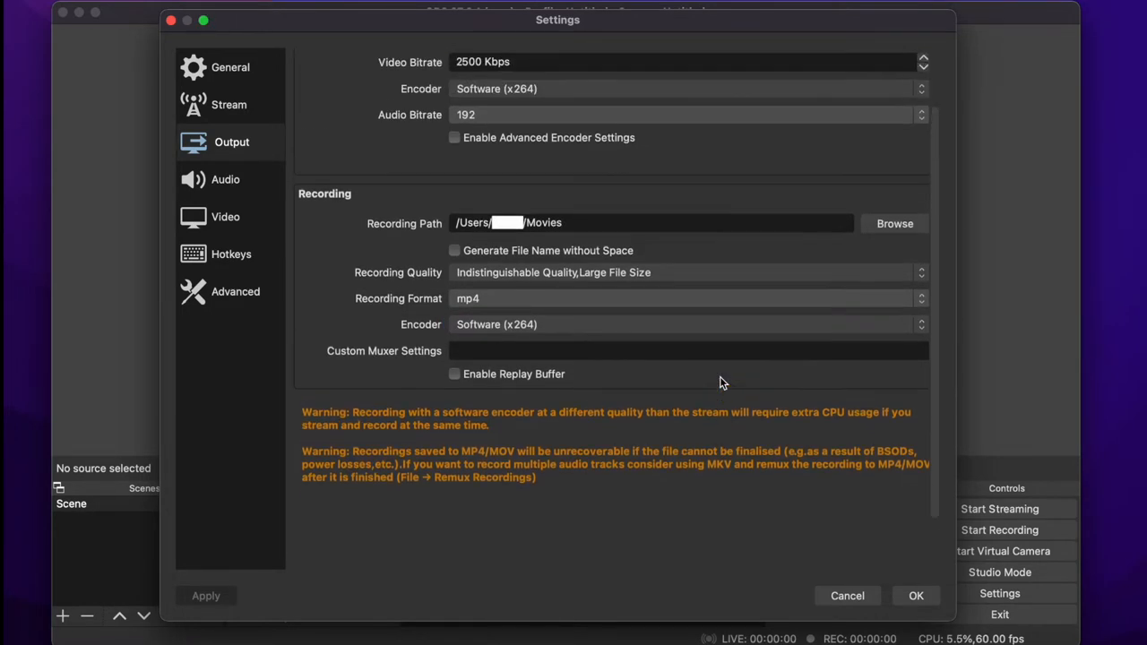
Step: Review Audio settings, keeping the sample rate at 48 kHz
left_click(226, 180)
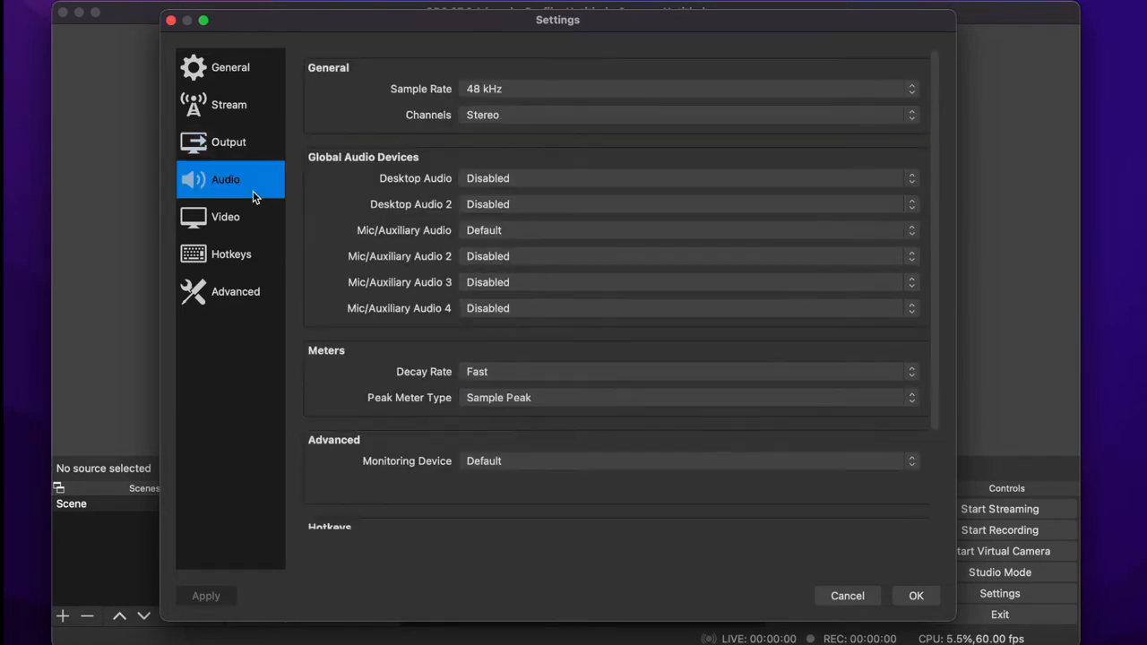
mouse_move(441, 194)
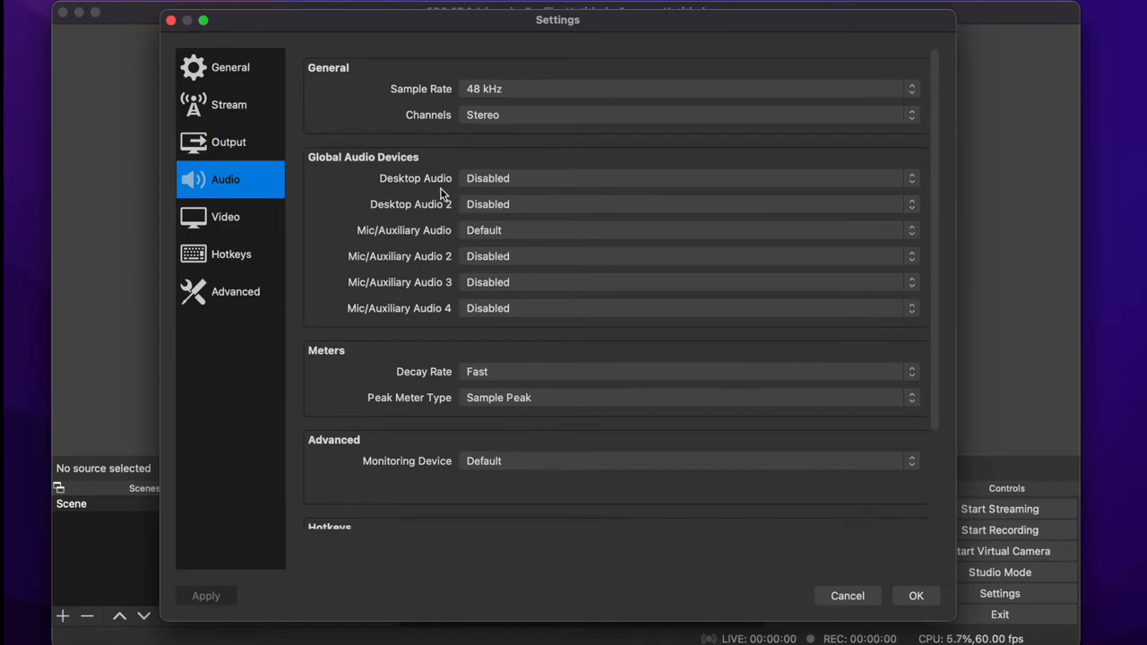
left_click(688, 87)
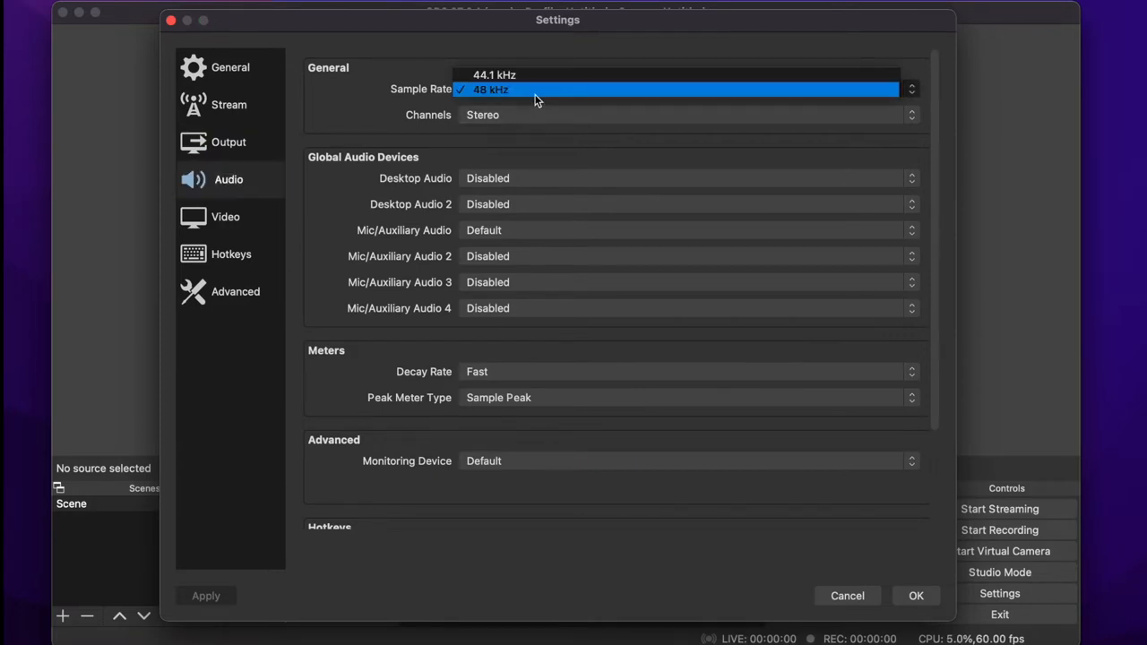
left_click(492, 89)
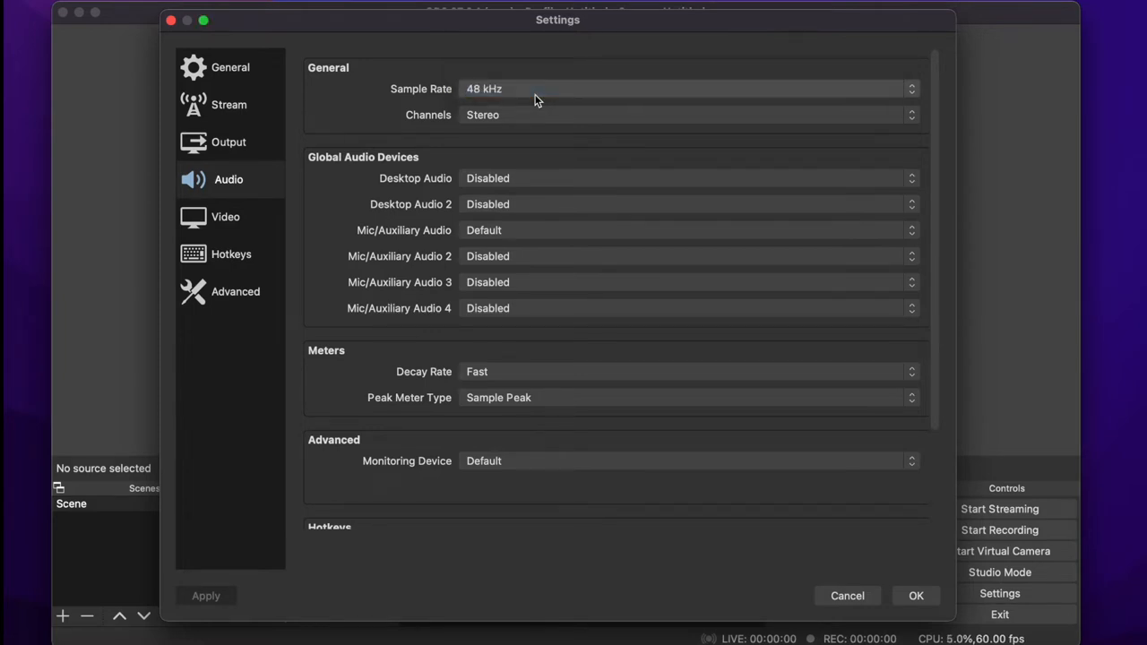
scroll("down", 3)
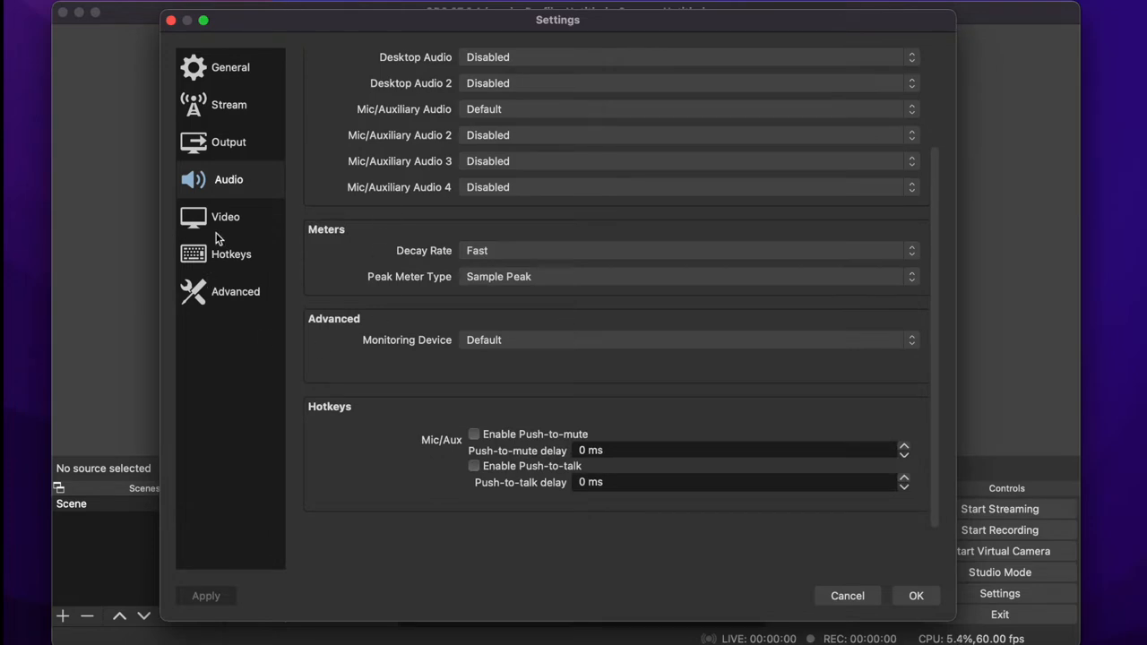
Step: Check the 1920x1080 at 60 FPS video settings, then view the Advanced section
left_click(225, 216)
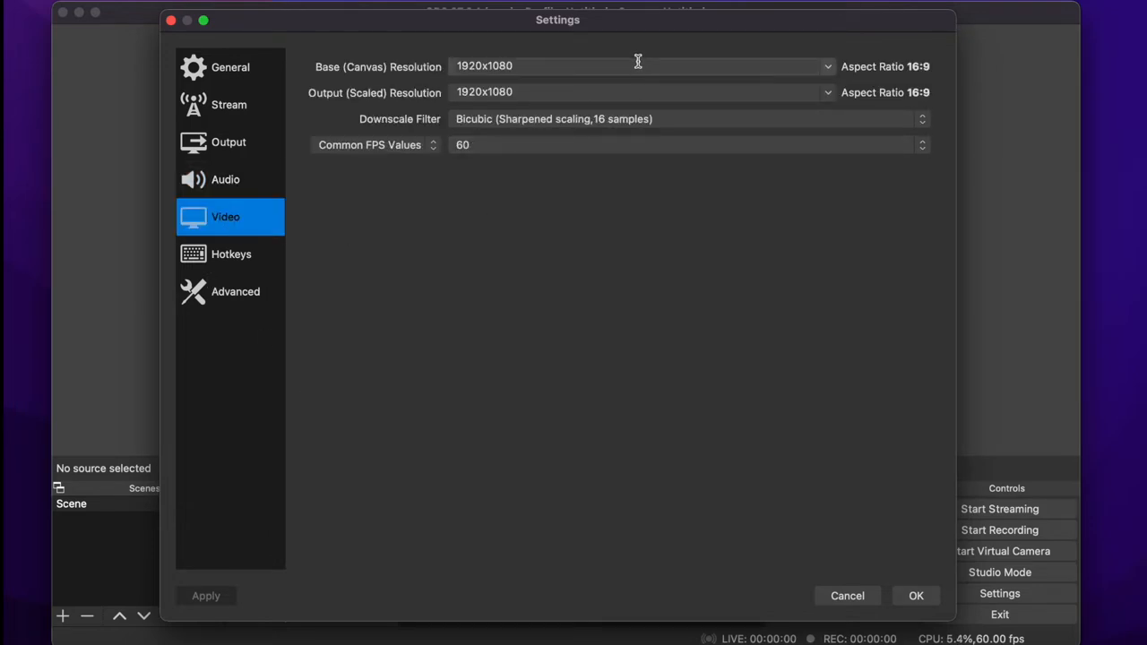
mouse_move(635, 195)
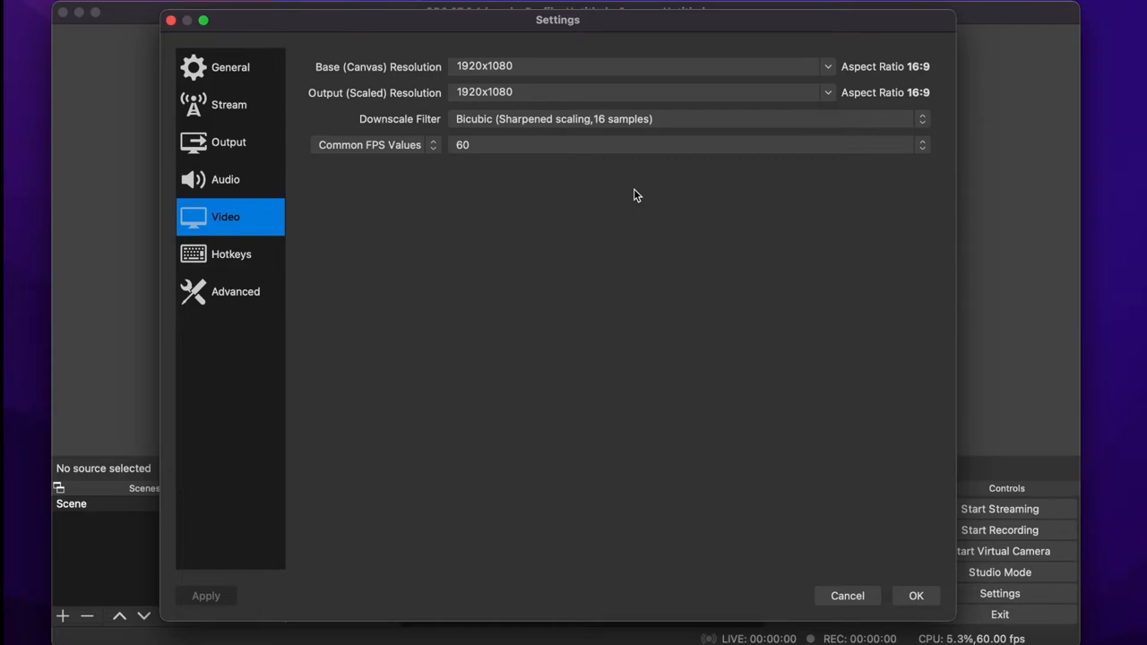
left_click(236, 291)
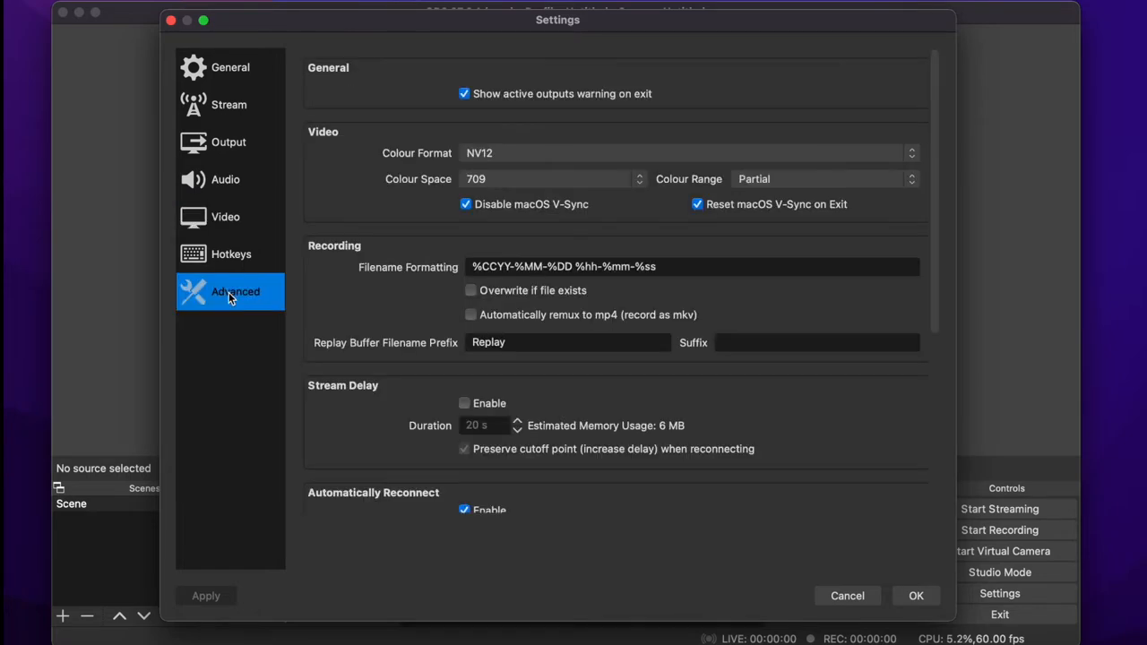
scroll("down", 3)
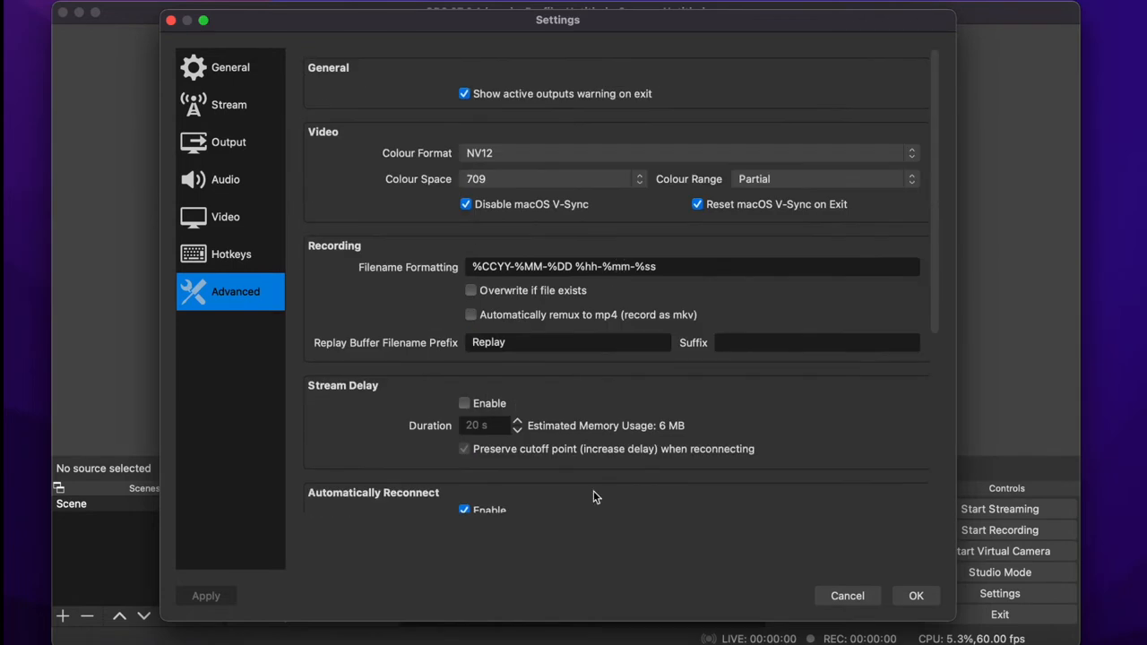
mouse_move(932, 585)
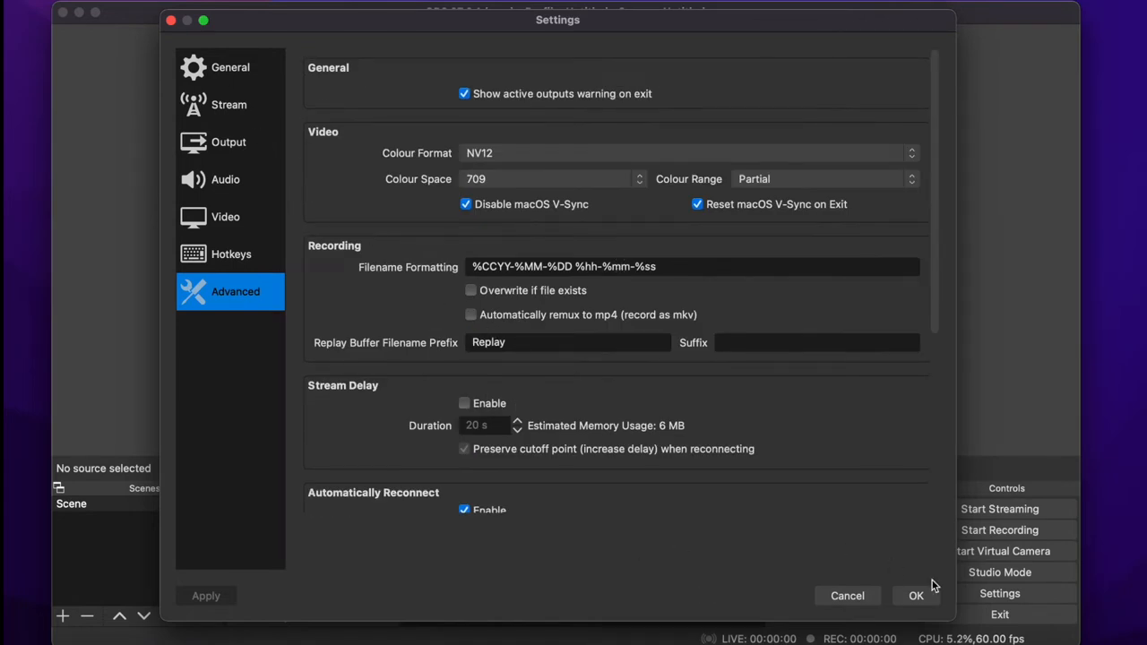
Step: Close Settings and add a Display Capture source named 'Screen Capture'
left_click(916, 596)
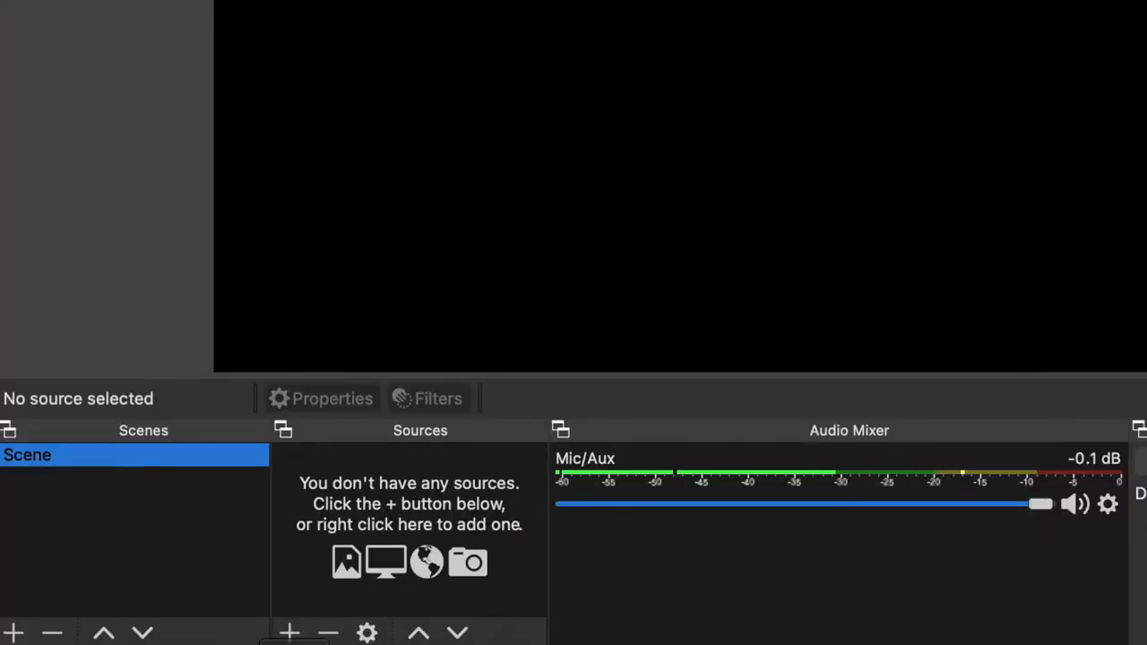
left_click(292, 632)
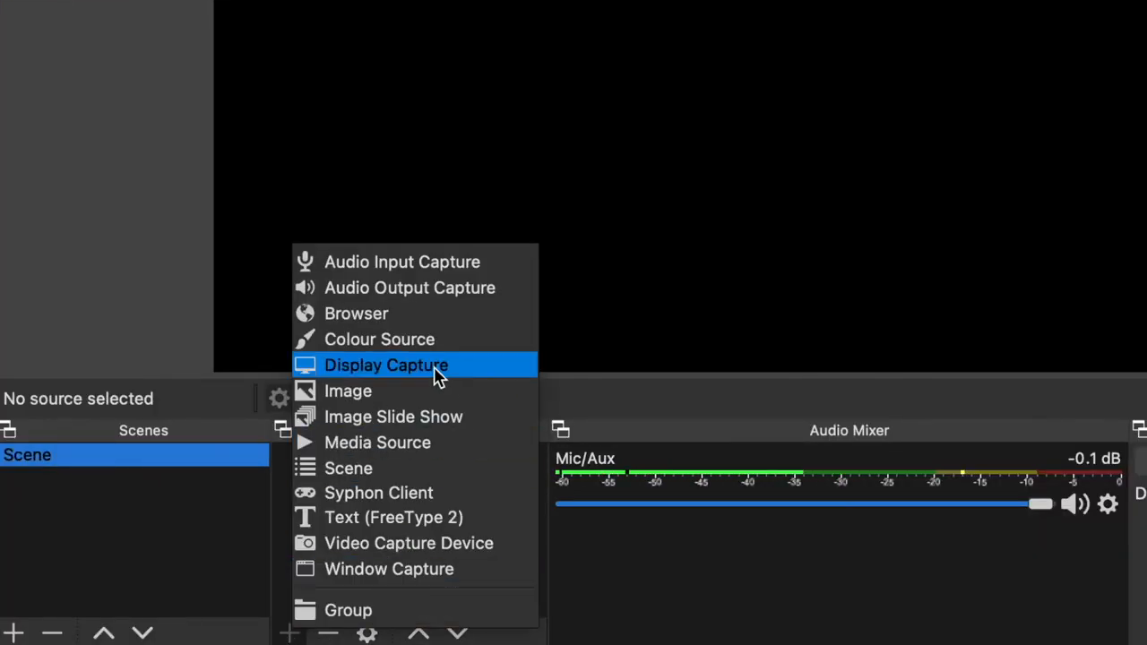
mouse_move(434, 338)
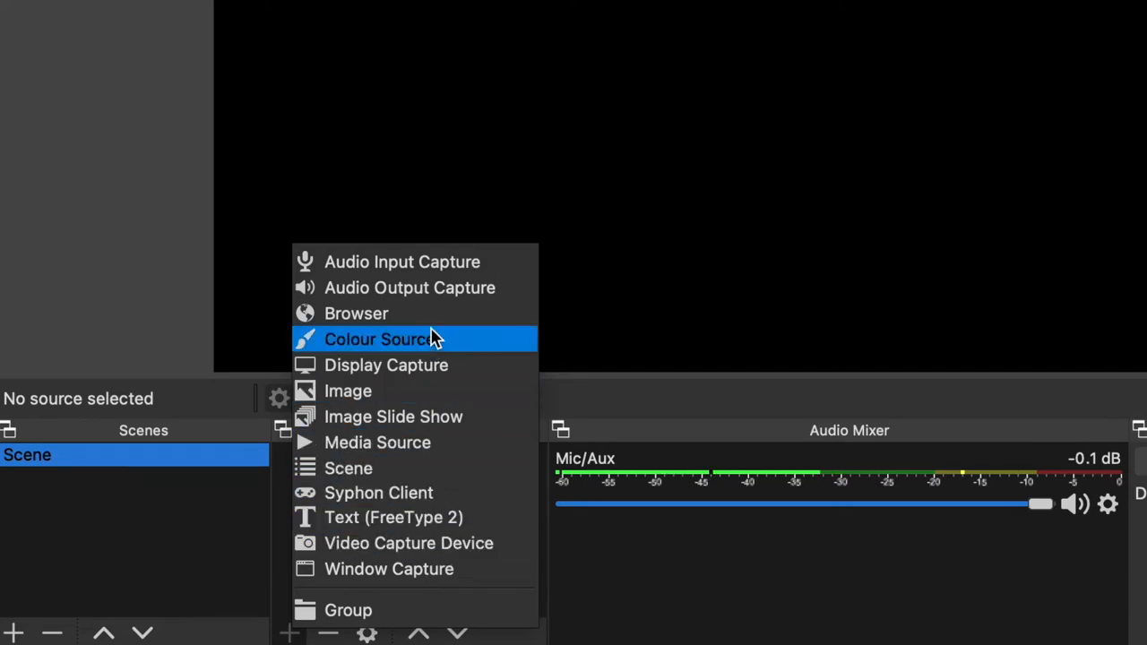
mouse_move(433, 370)
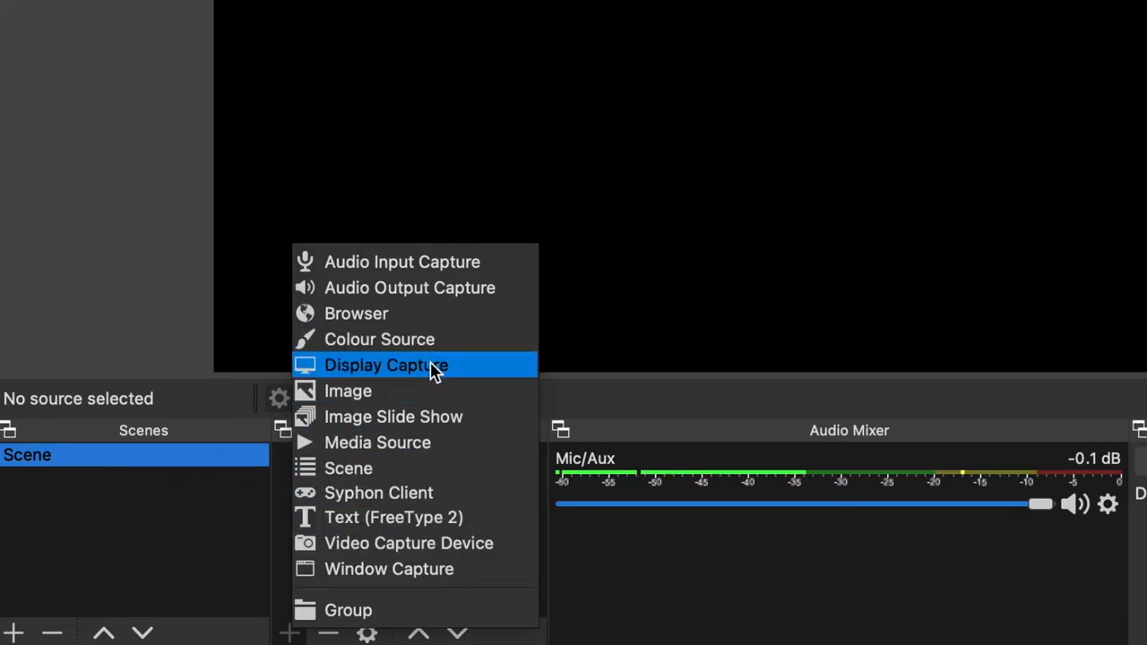
left_click(386, 365)
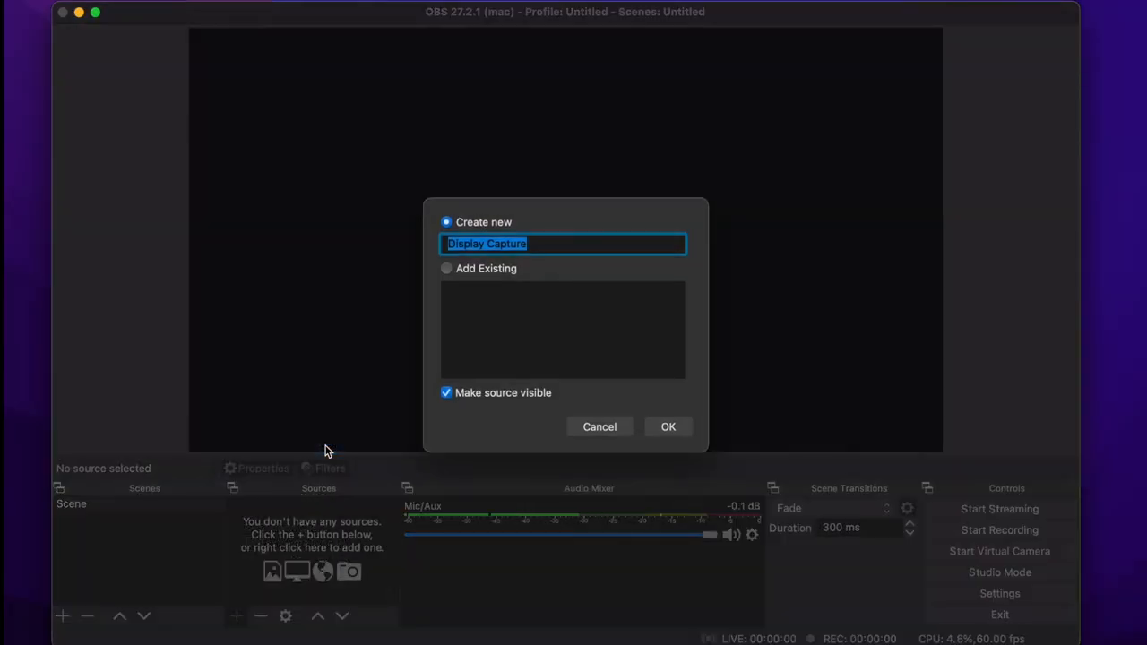
type("Screen")
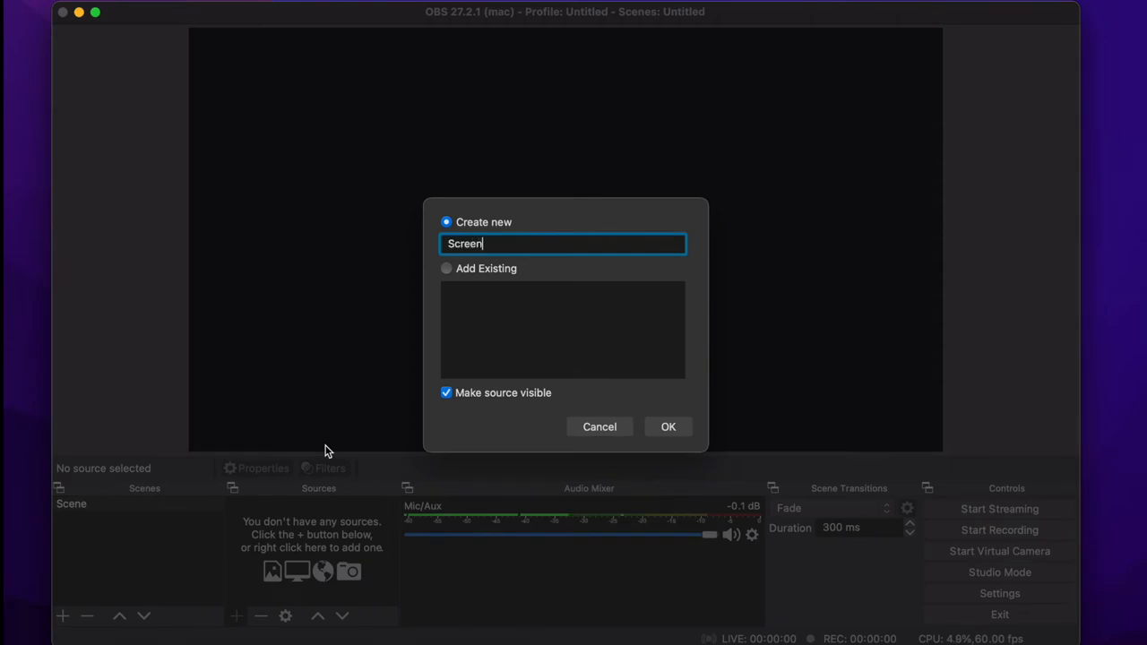
type("Capture")
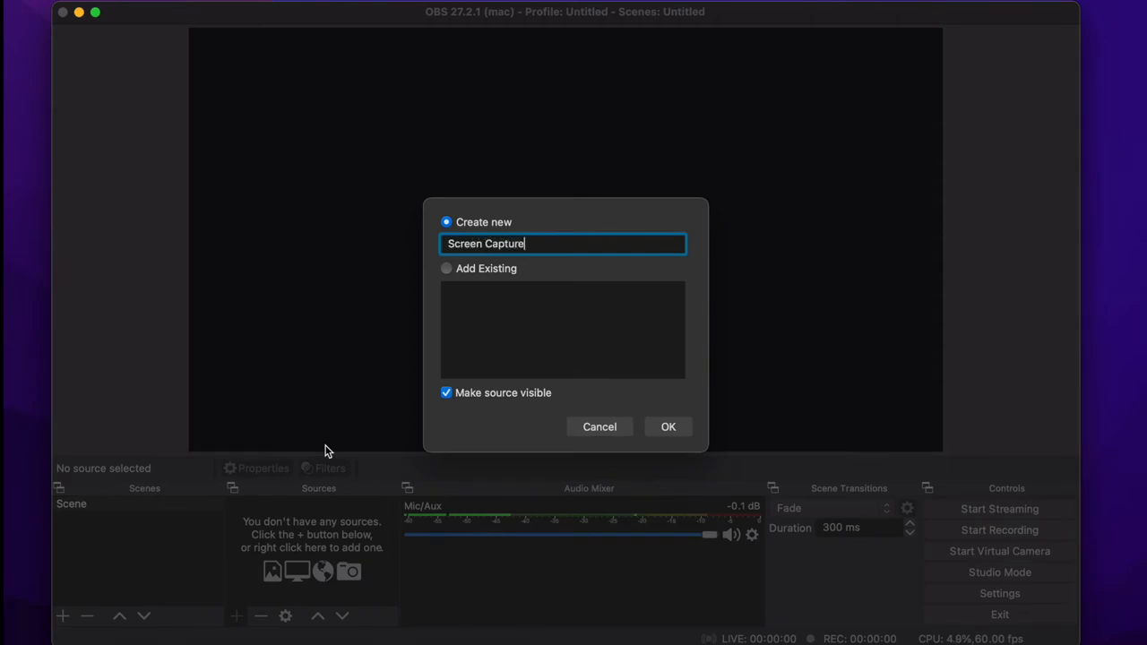
left_click(668, 427)
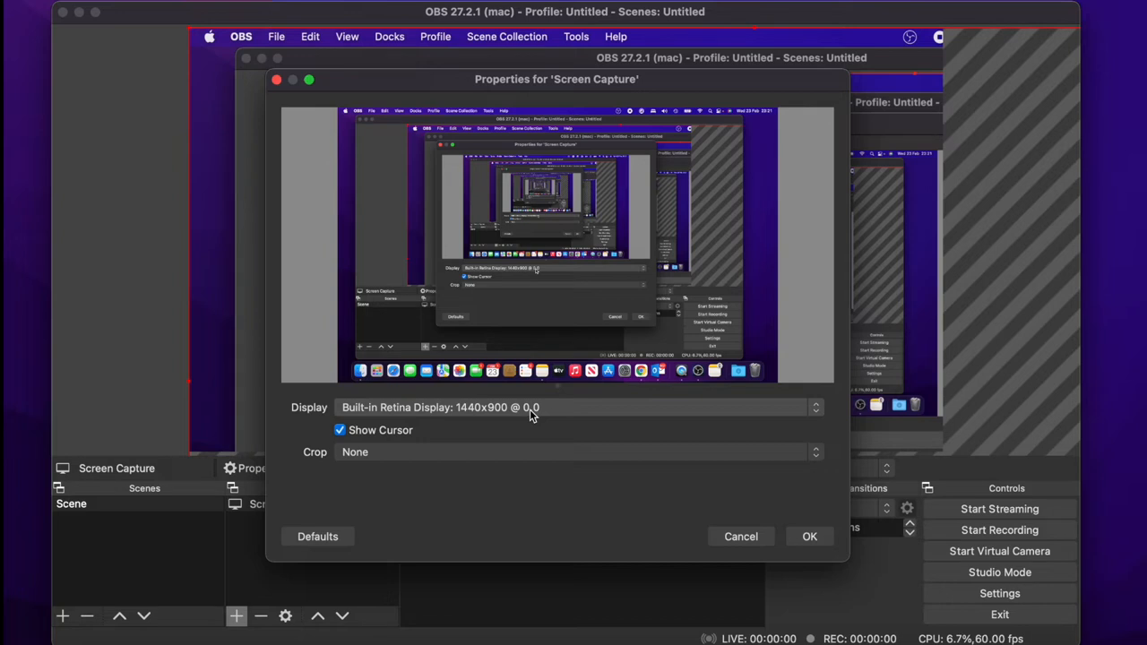
Step: Capture the Built-in Retina Display with Show Cursor turned off
left_click(574, 408)
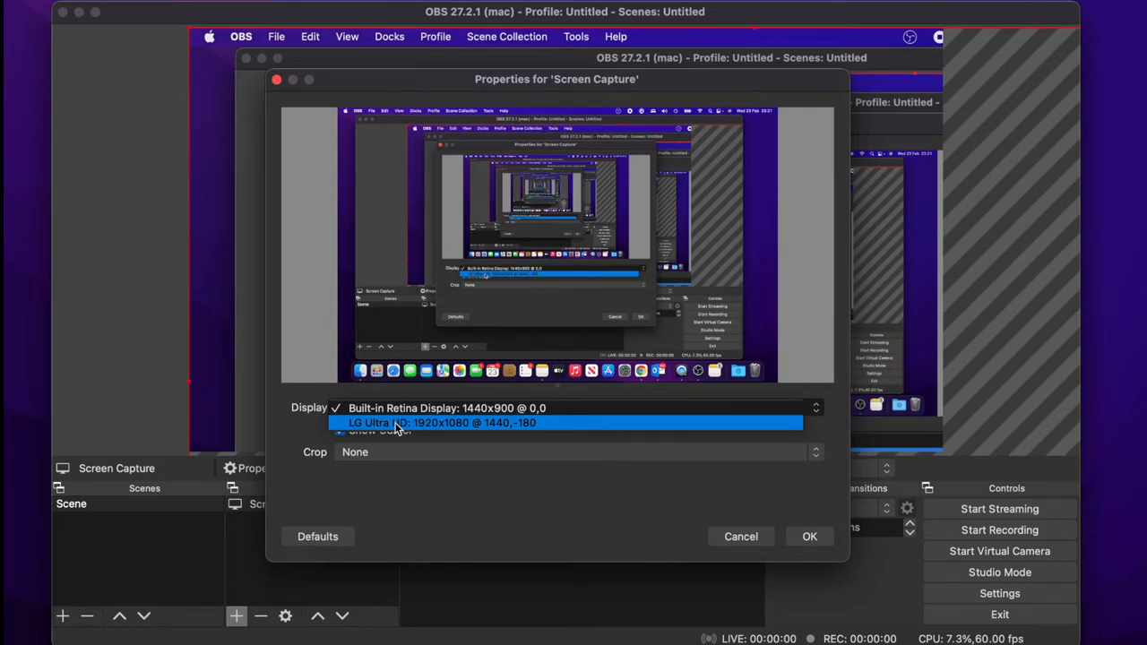
left_click(439, 408)
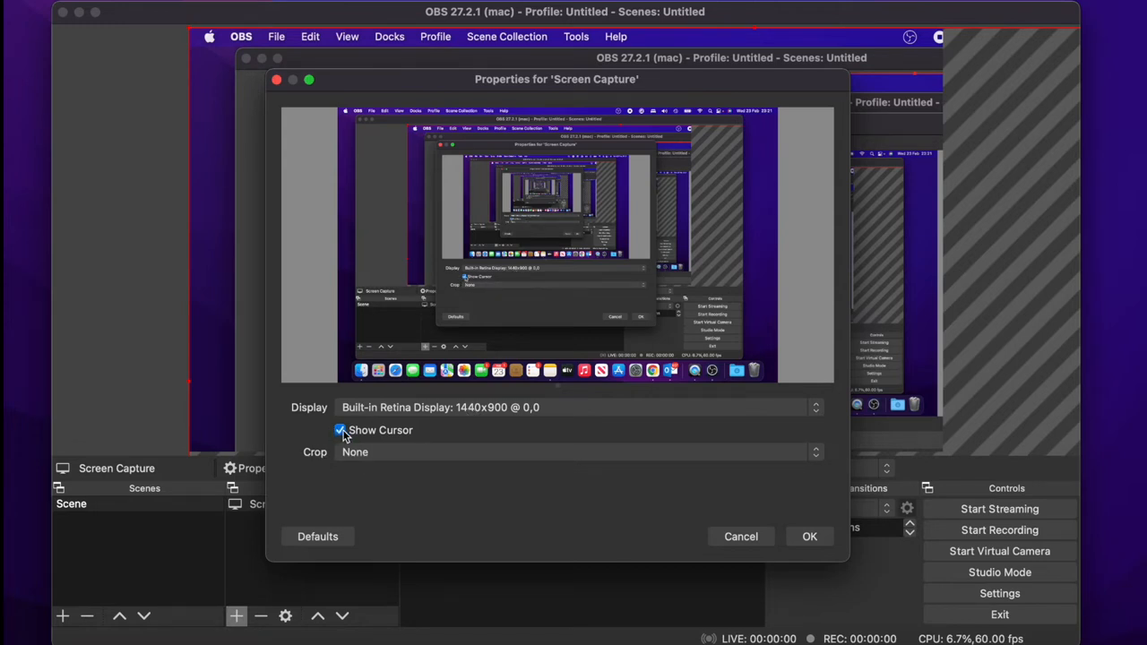
left_click(340, 430)
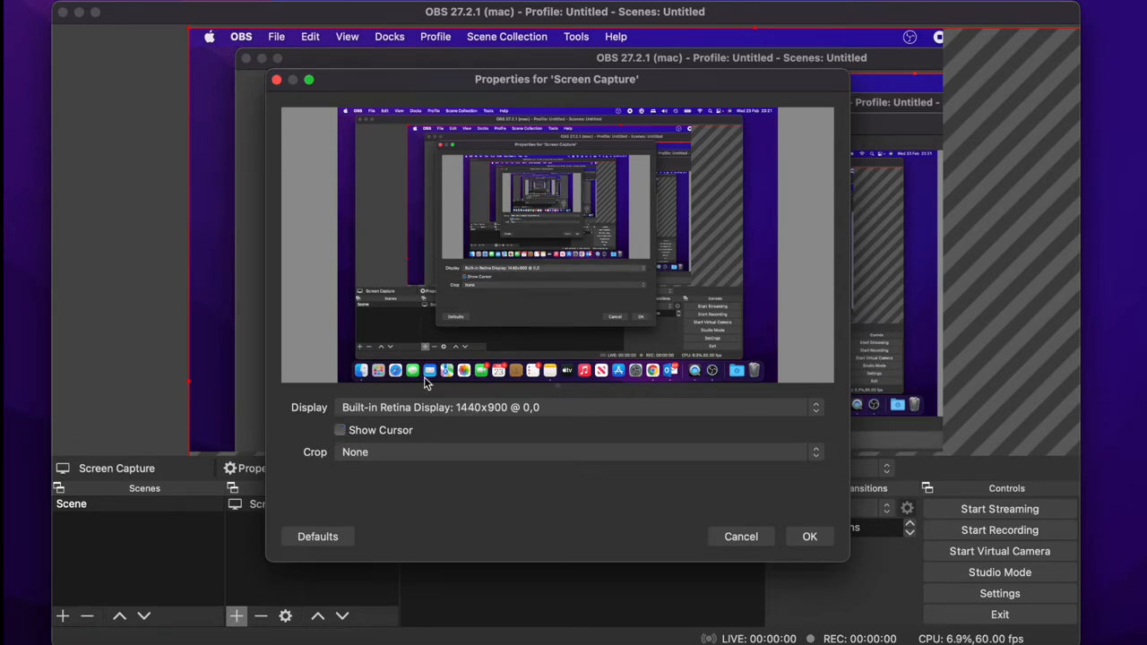
mouse_move(564, 450)
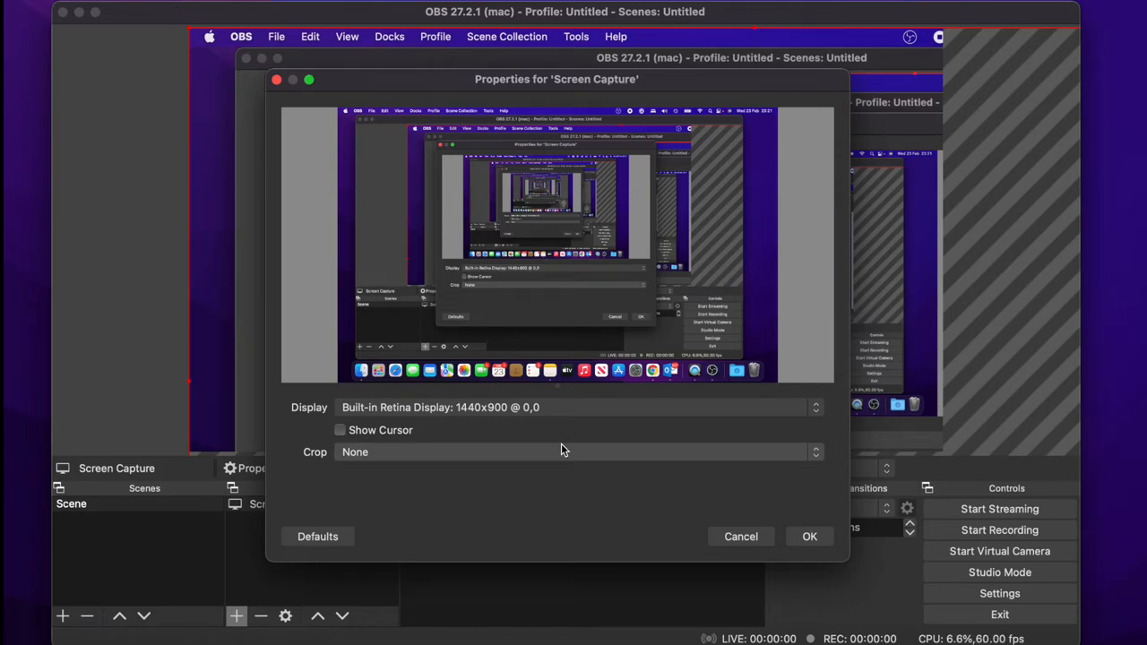
mouse_move(688, 474)
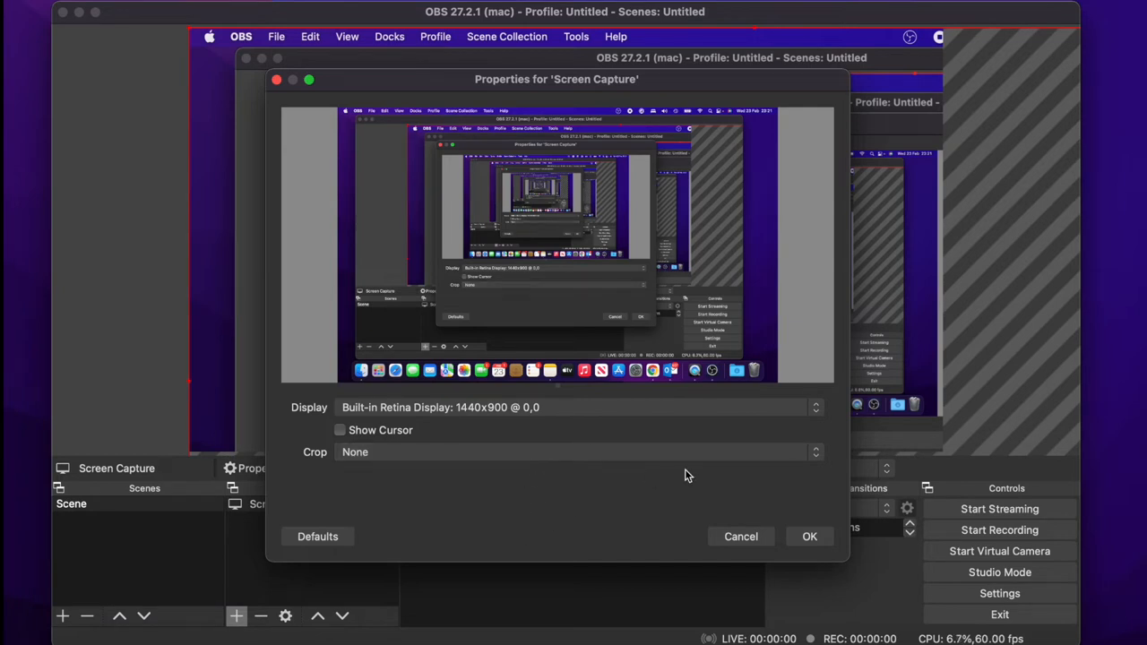
left_click(810, 536)
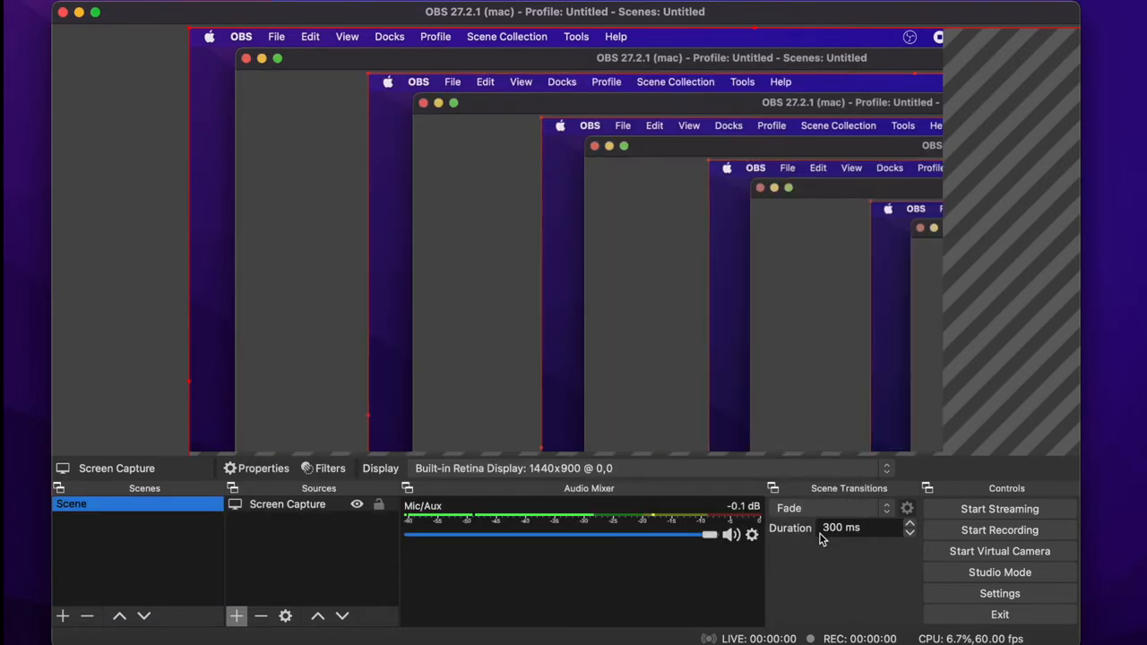
mouse_move(932, 415)
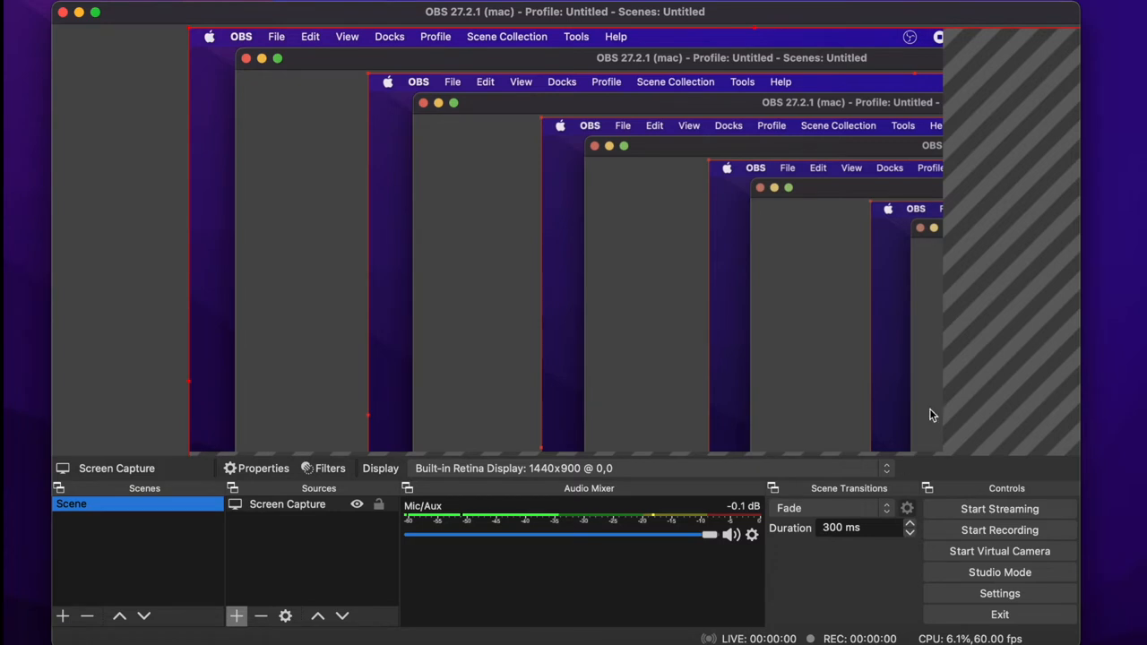
mouse_move(212, 44)
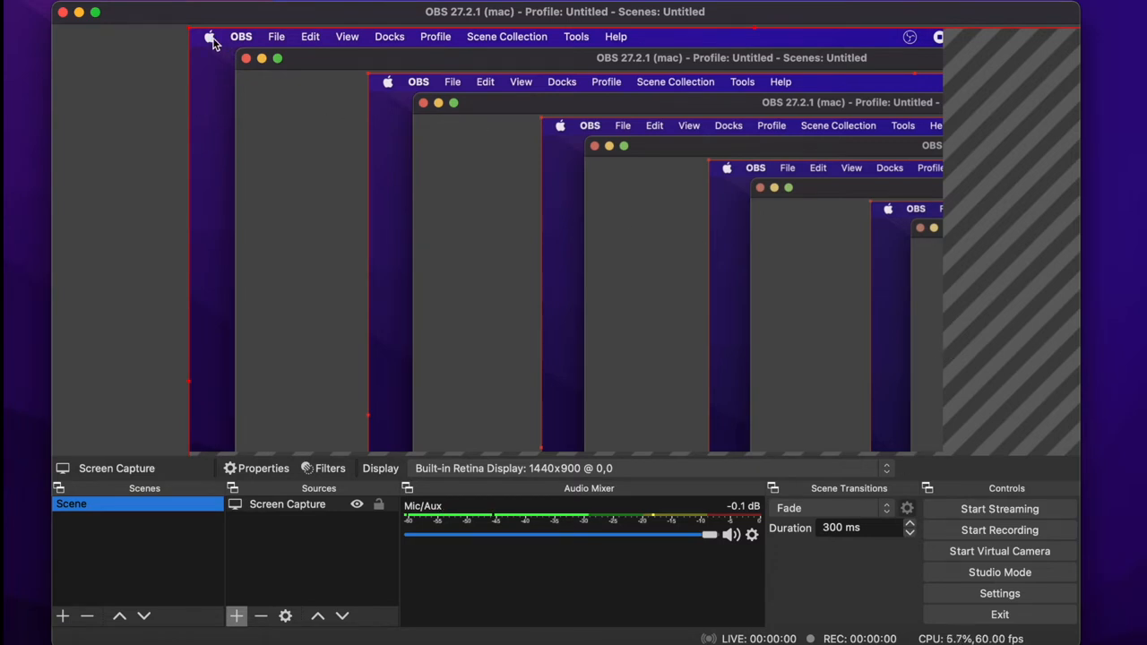
mouse_move(184, 27)
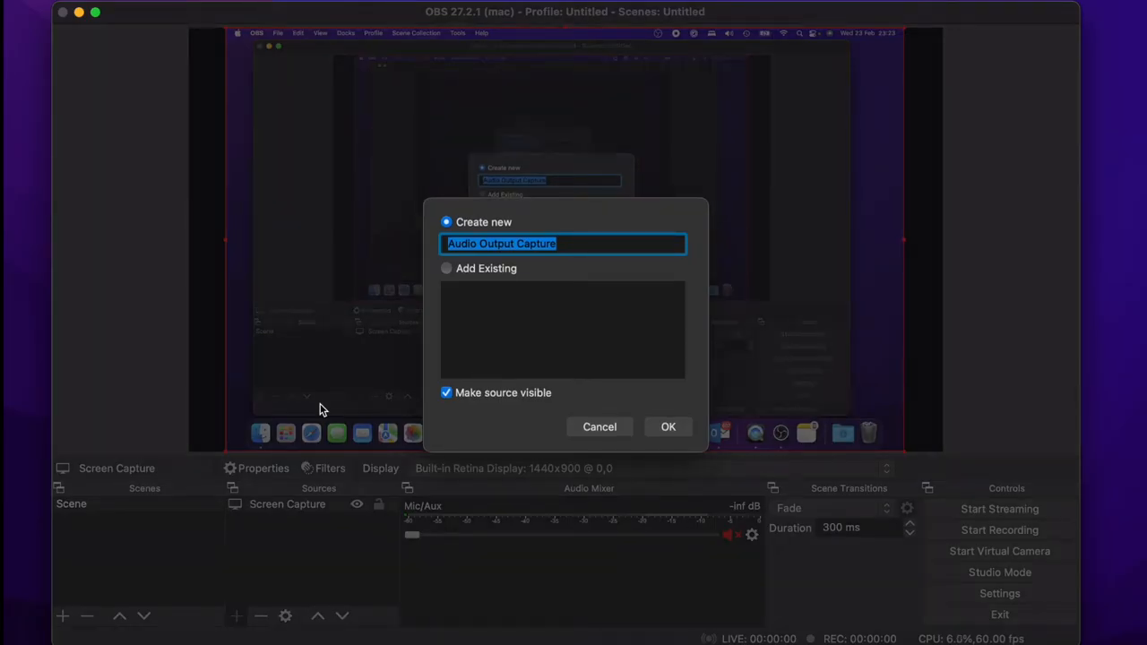
Step: Create the Audio Output Capture source on BlackHole 2ch and switch to YouTube
left_click(668, 427)
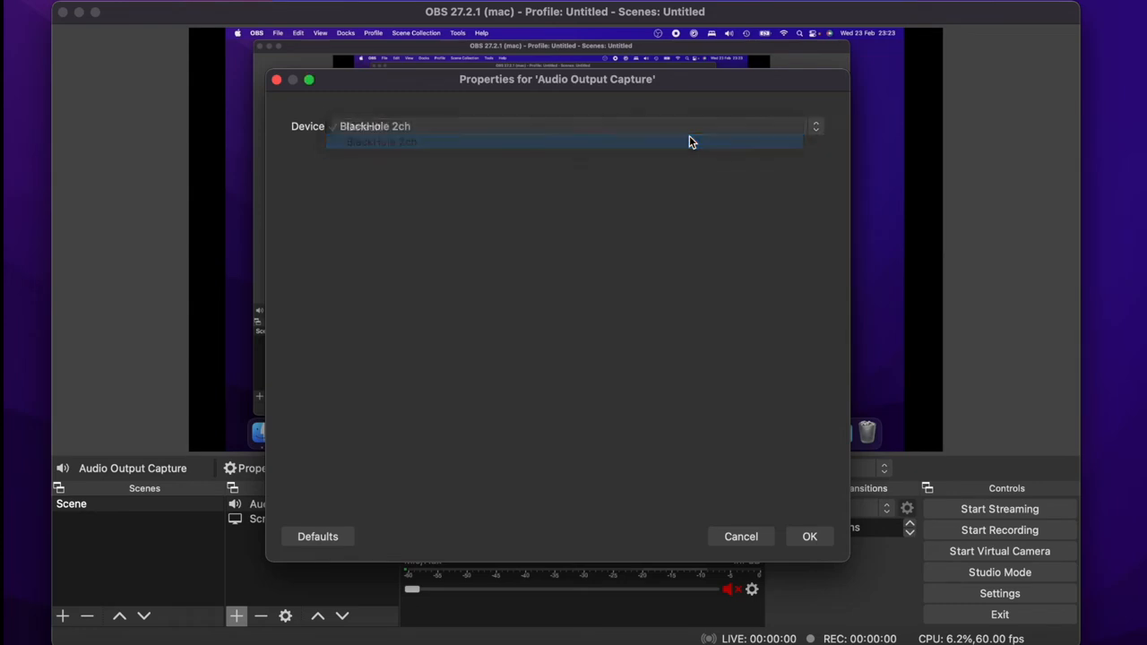
left_click(377, 141)
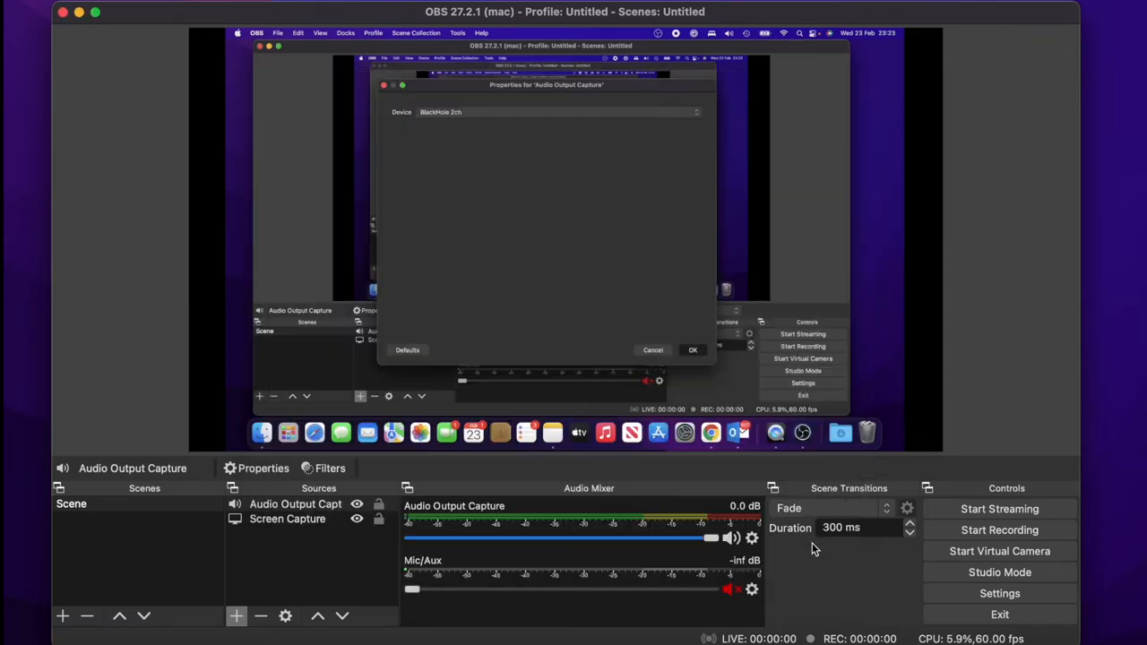
left_click(693, 349)
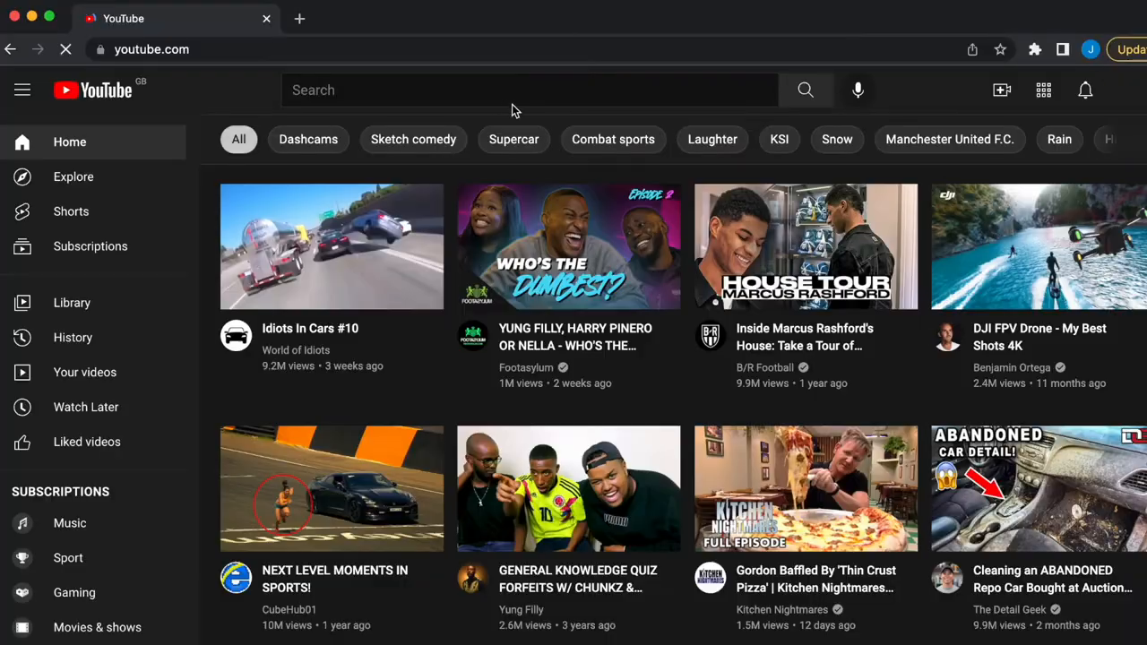
Step: Search YouTube for 'free audio' and play a result so OBS's Audio Output Capture meter registers sound
type("free audio")
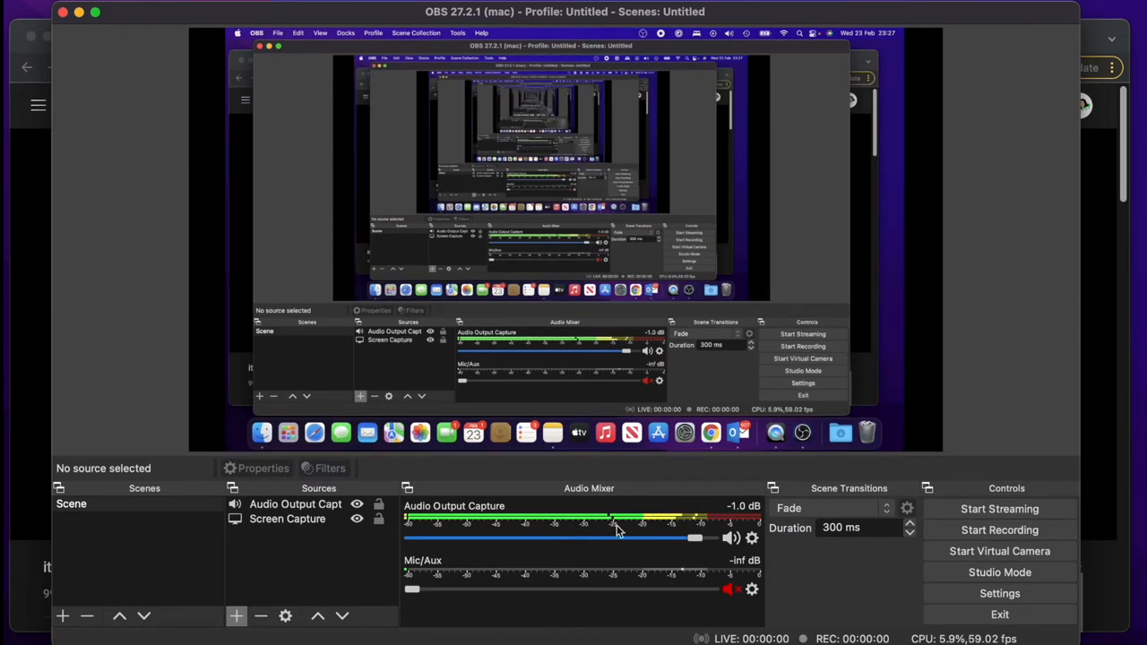
Step: Lower the Audio Output Capture volume to about -8.8 dB and begin adding an Audio Input Capture source
left_click_drag(694, 537, 646, 538)
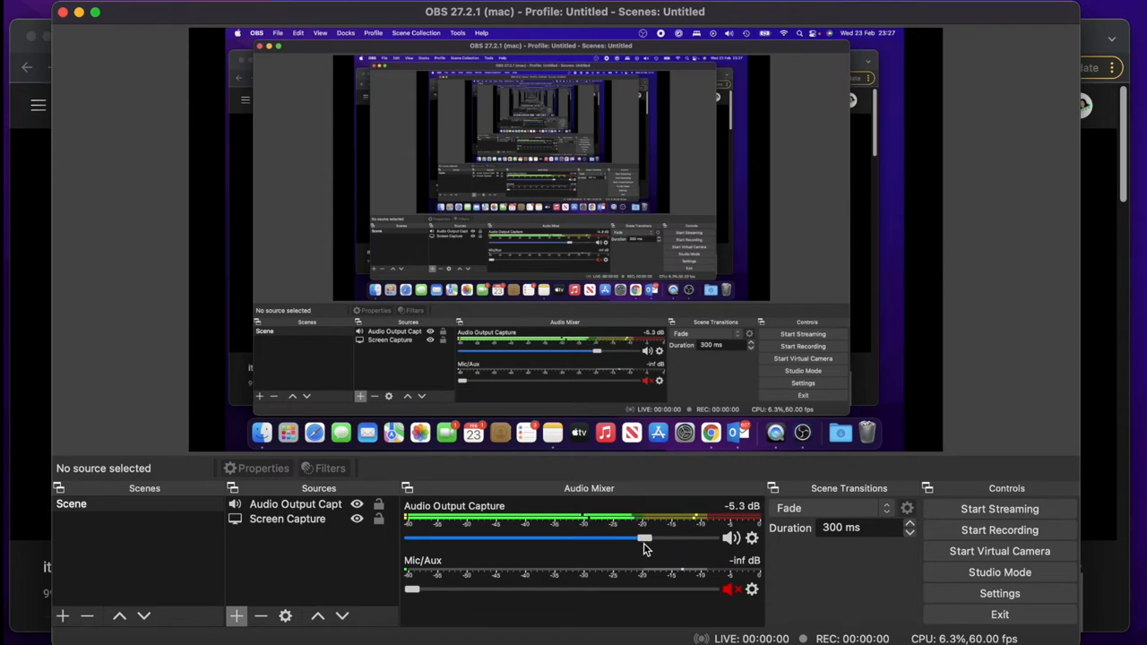
left_click(236, 617)
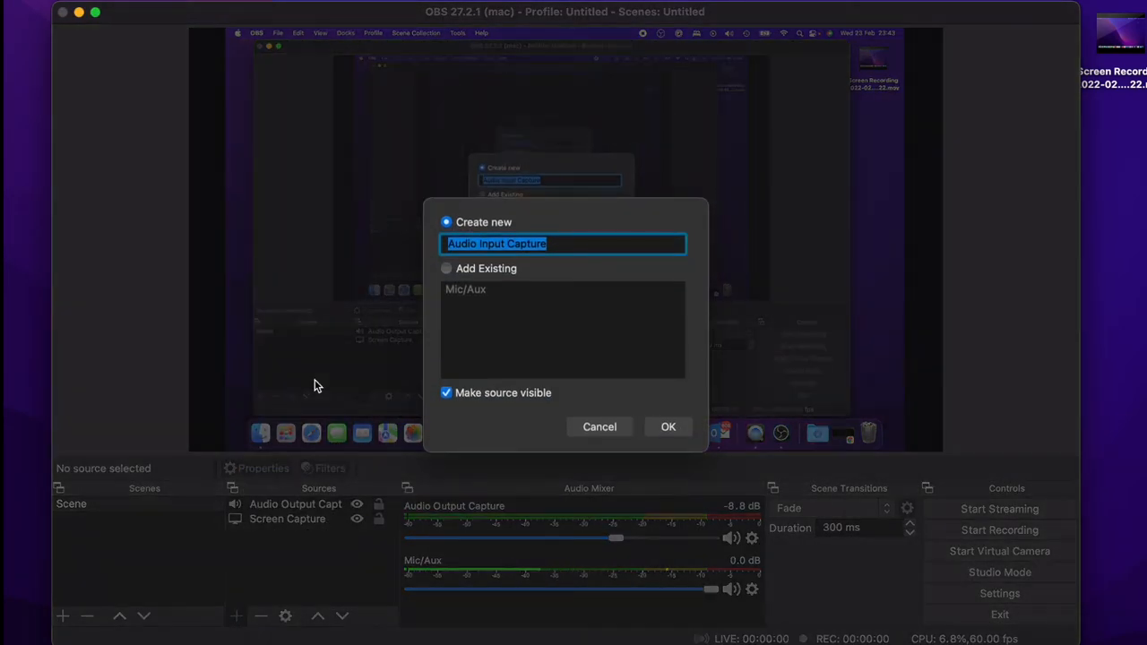
Step: Create the MacMic audio input source capturing the MacBook Pro Microphone
type("Mac")
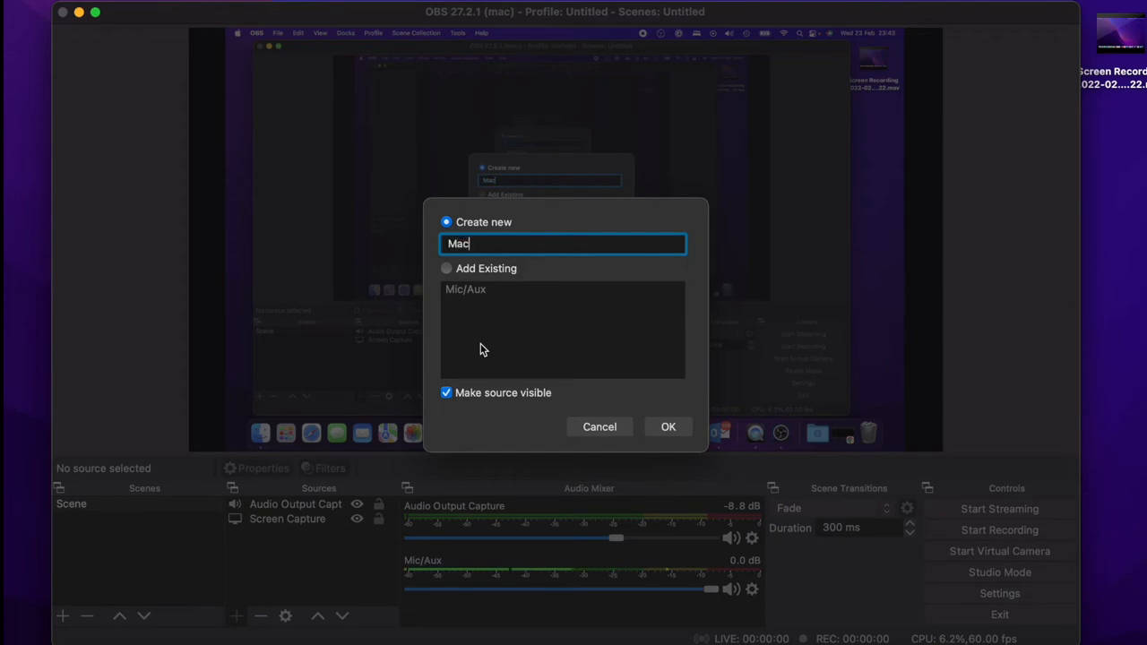
left_click(668, 426)
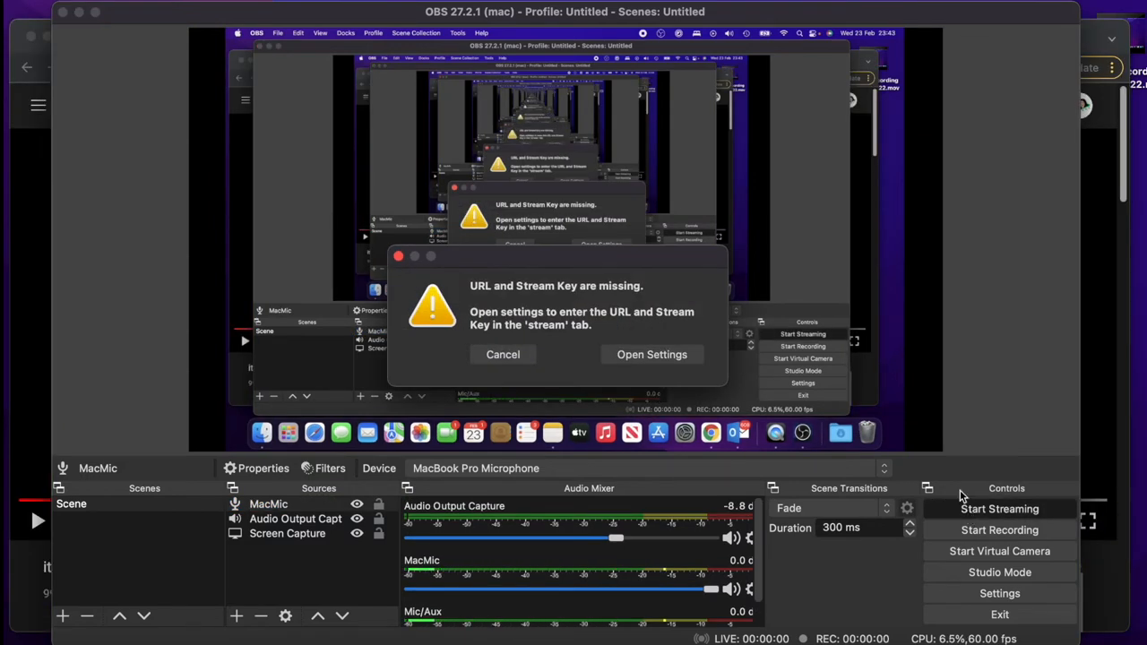
Step: Dismiss the missing stream key warning and begin adding a Video Capture Device source
left_click(503, 354)
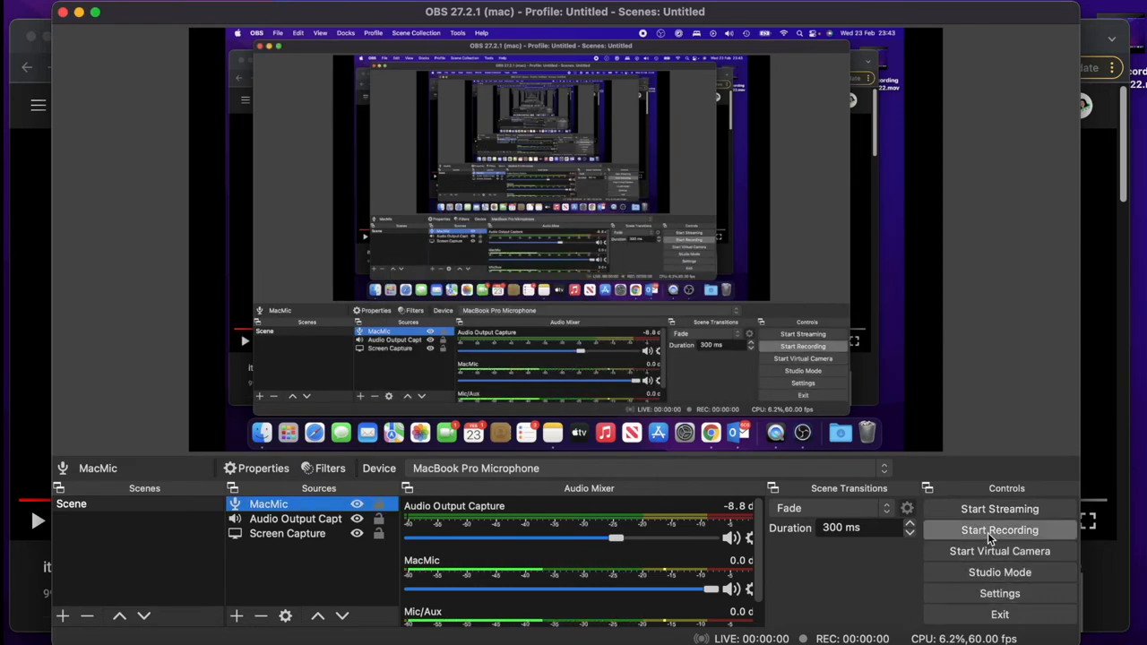
left_click(1000, 529)
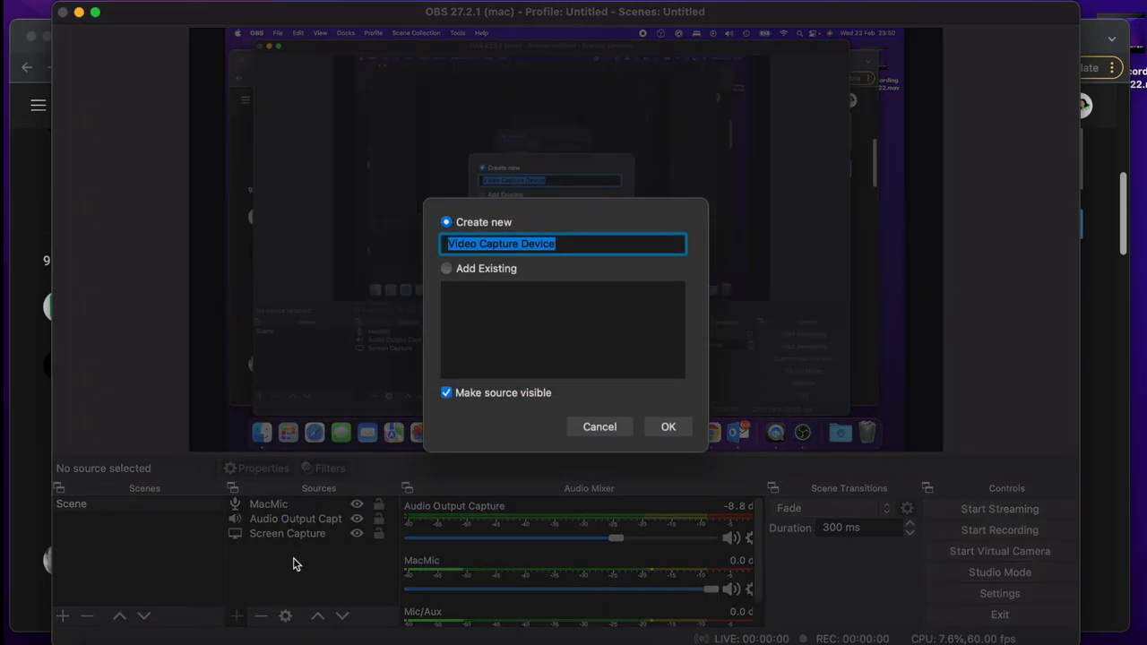
Step: Create the Mac Webcam source using Snap Camera at 1280x720
type("Mac Web")
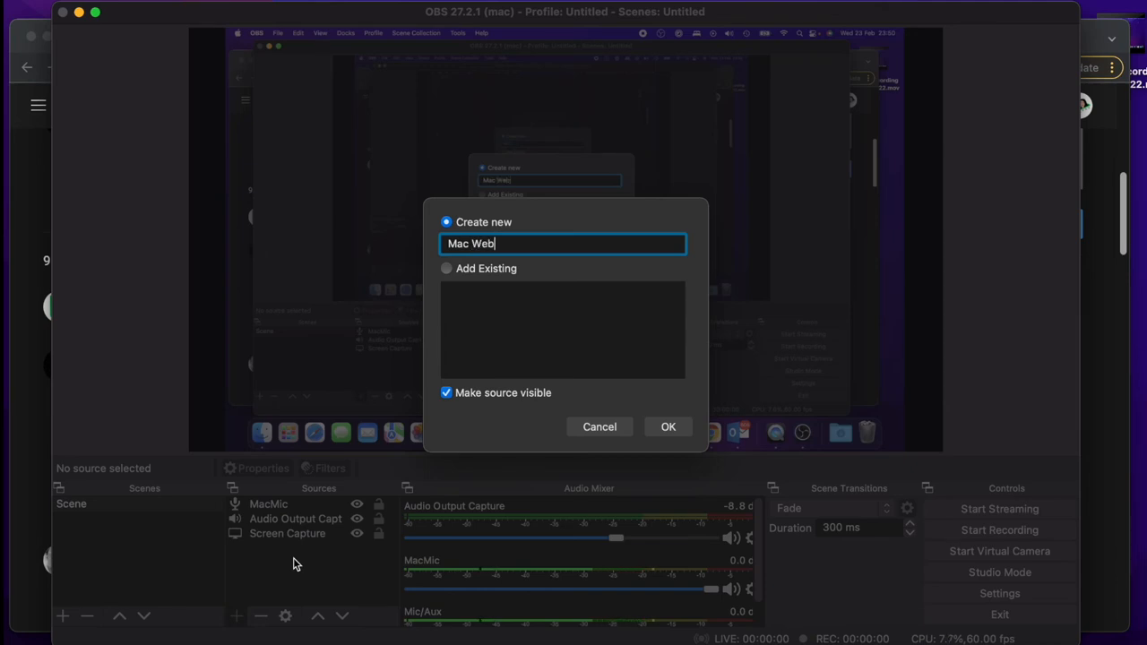
left_click(667, 426)
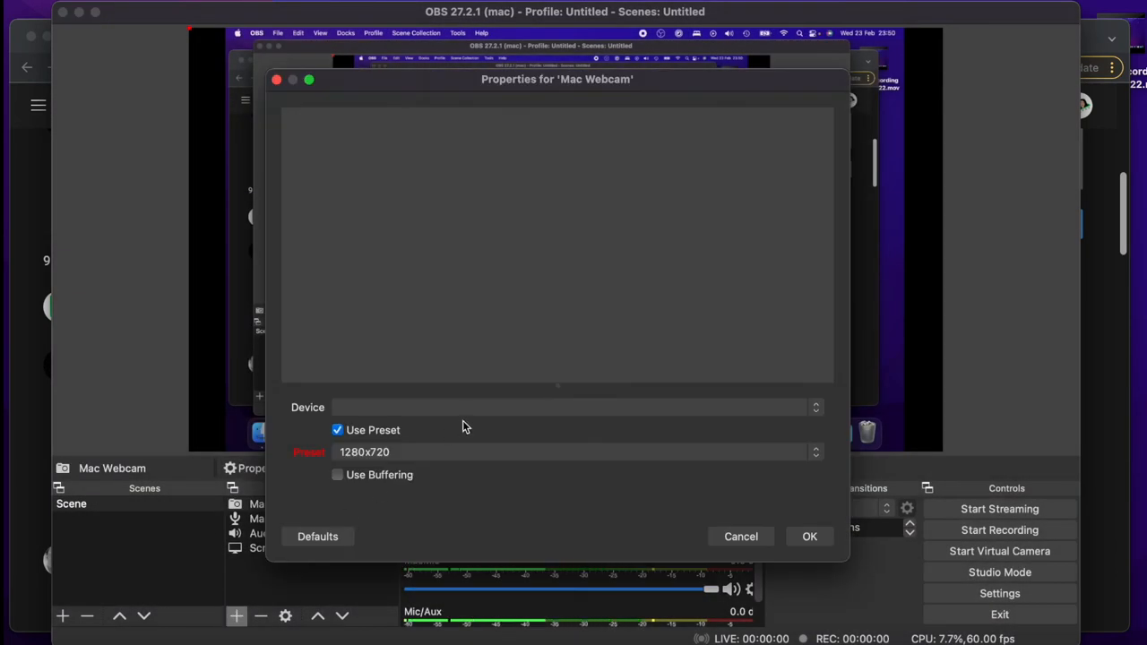
left_click(573, 407)
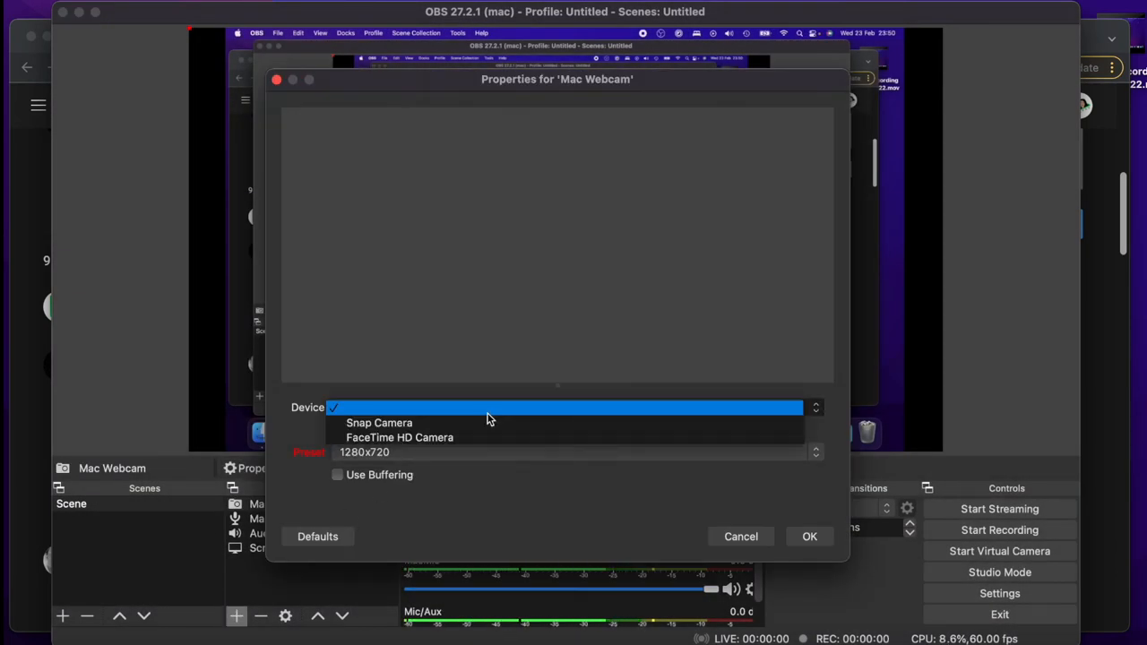
left_click(379, 422)
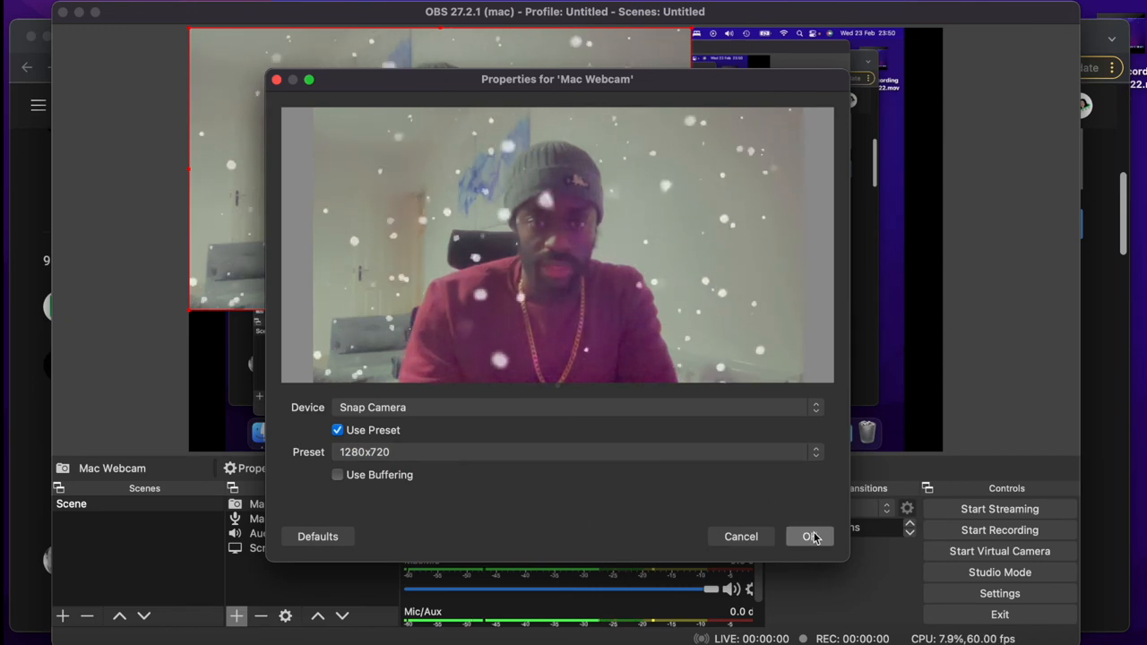
left_click(810, 536)
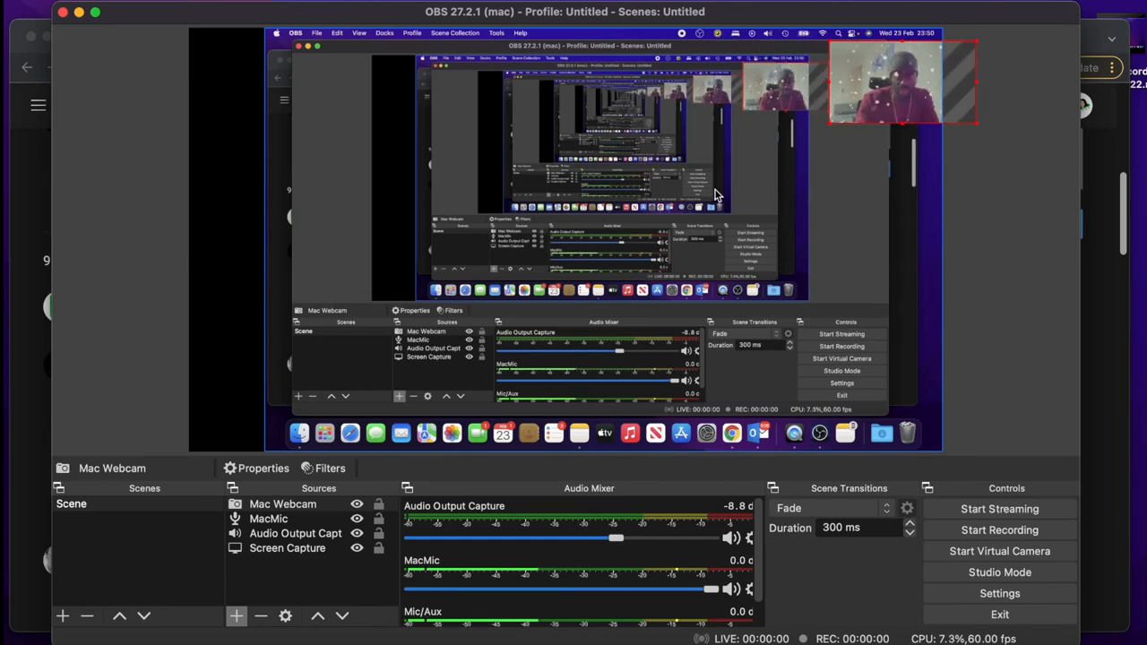
Step: Shrink the Screen Capture and place the Mac Webcam feed beside it in the preview
left_click(287, 548)
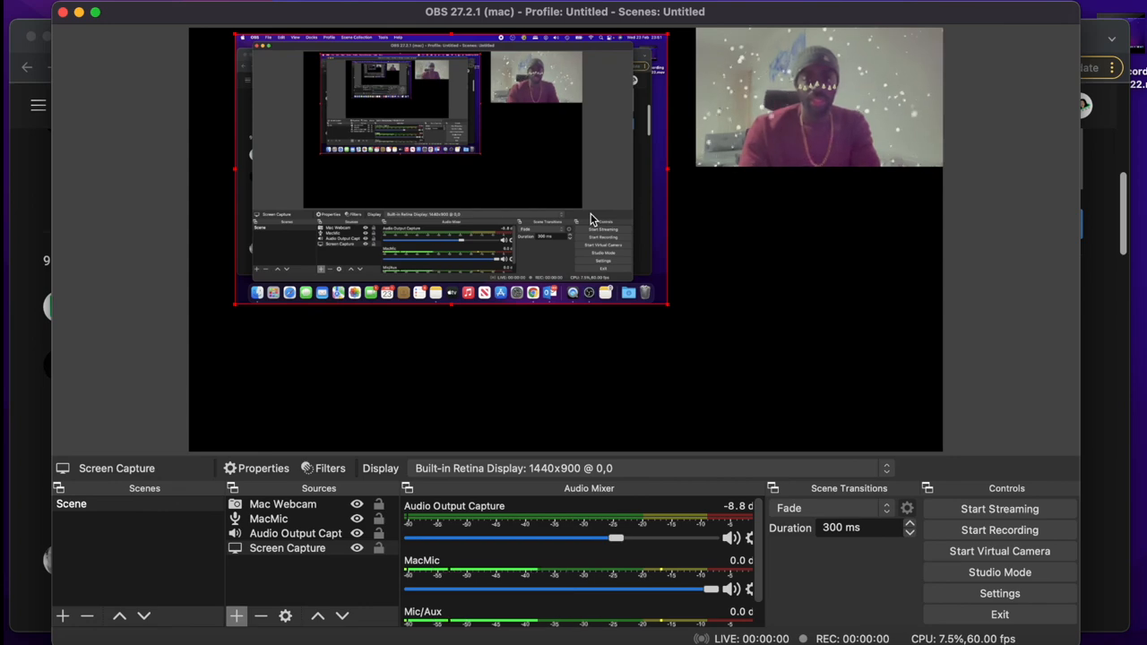
mouse_move(289, 377)
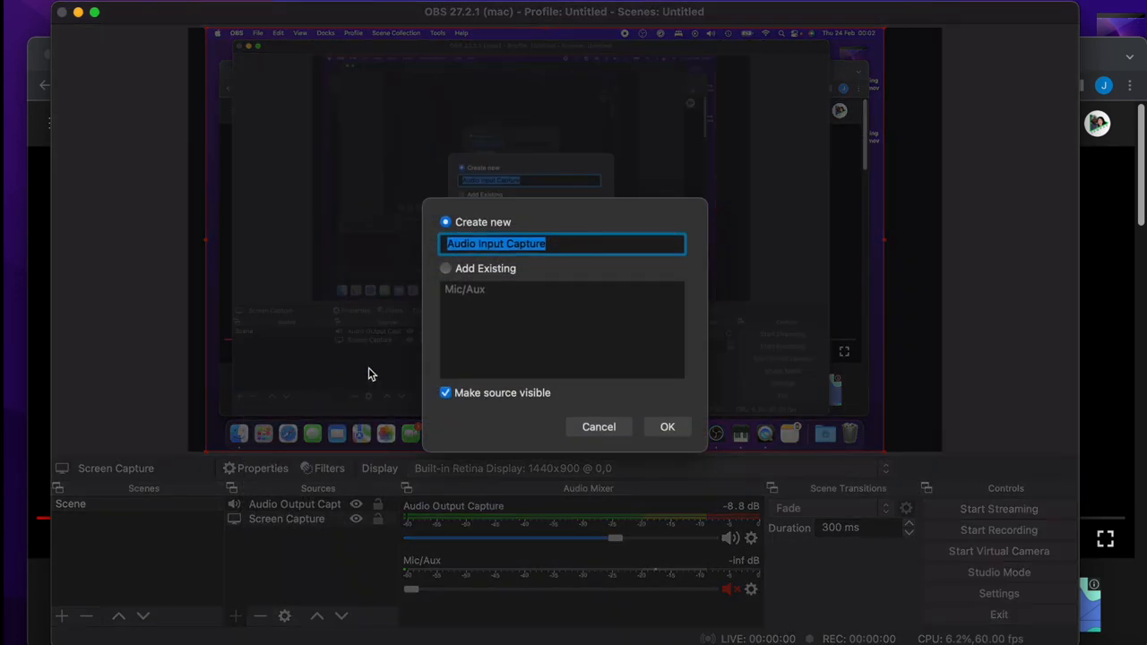
Step: Create the EXT mic audio input source capturing the External Microphone
left_click(667, 426)
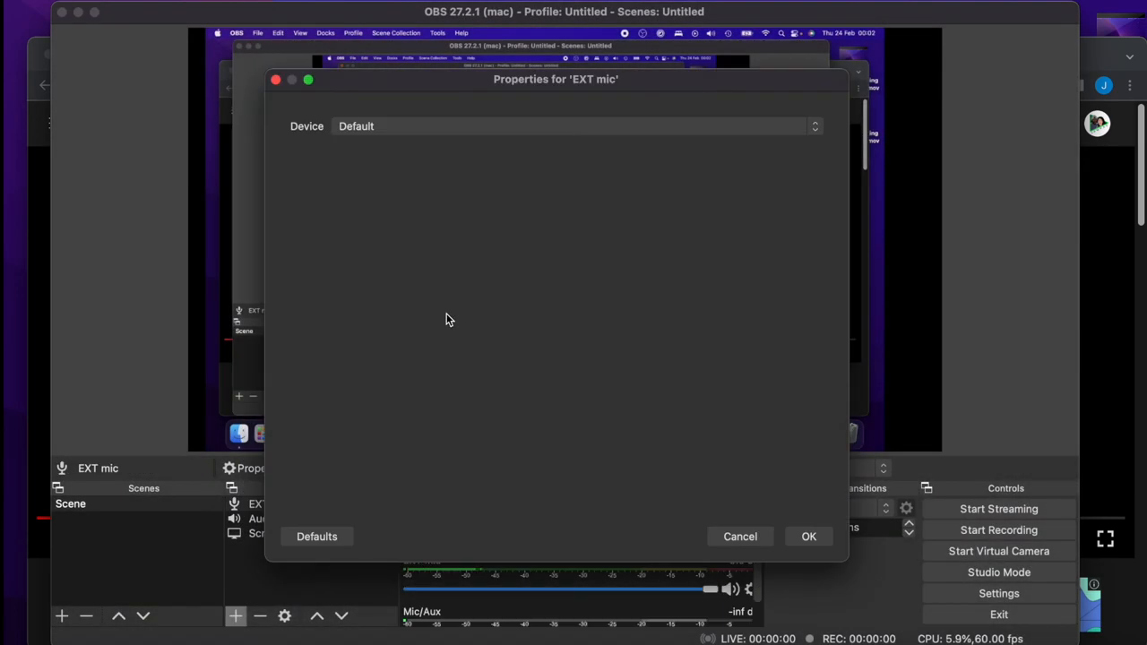
left_click(574, 126)
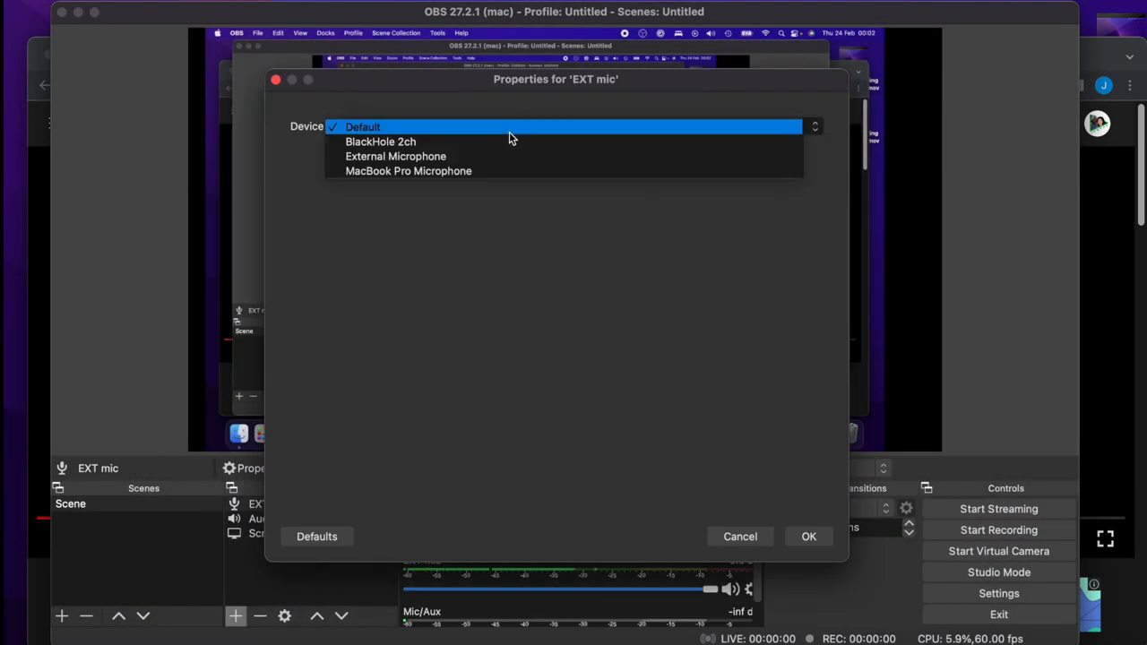
left_click(395, 156)
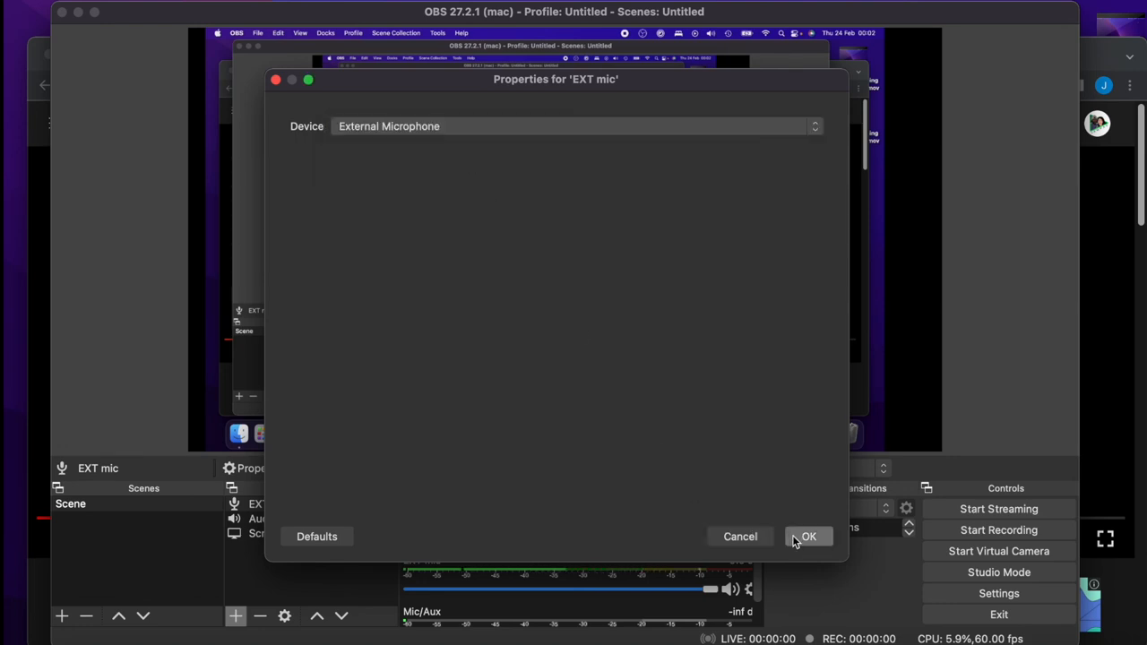
left_click(809, 536)
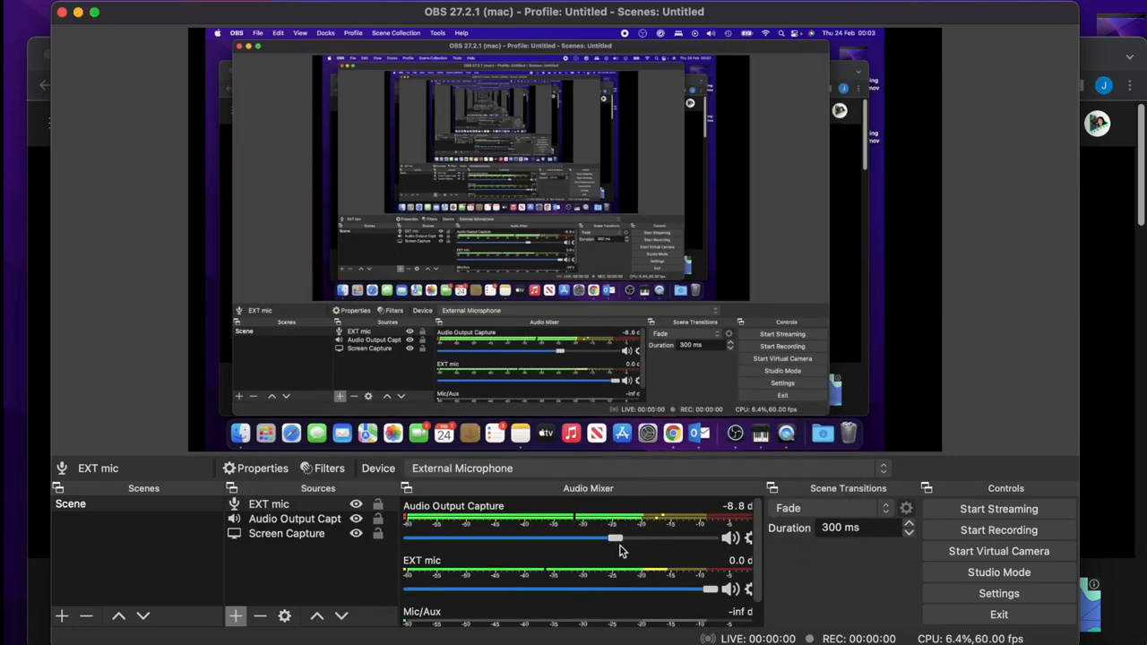
Step: Lower Audio Output Capture to -35.8 dB and record a short test clip saved as an MP4
left_click_drag(617, 538, 502, 538)
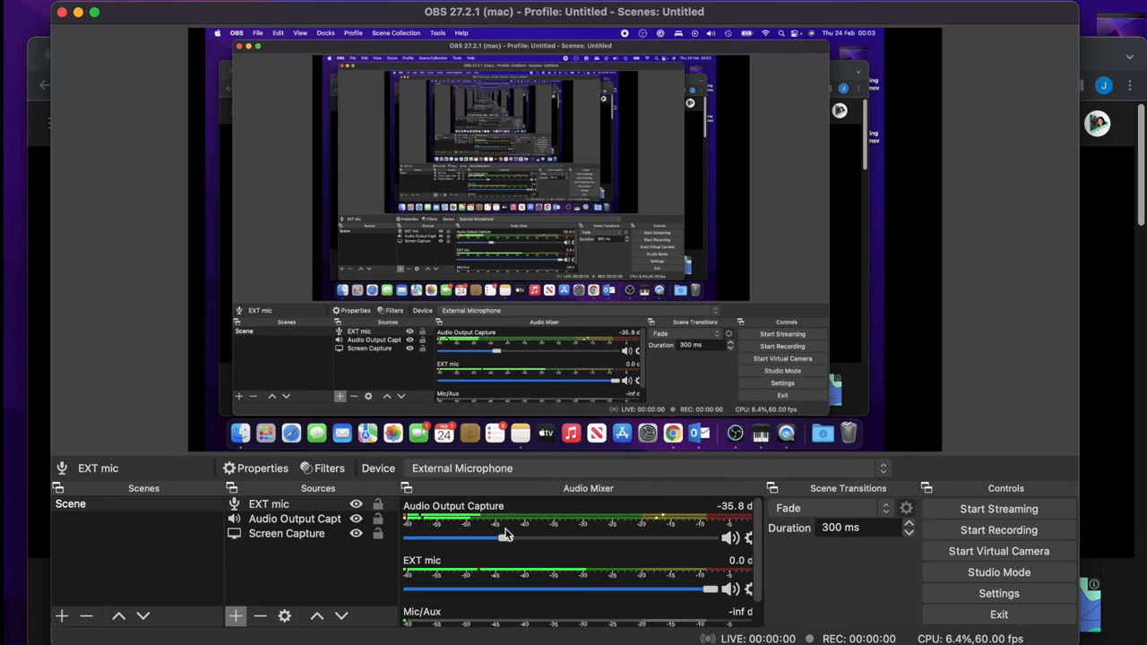
left_click(997, 529)
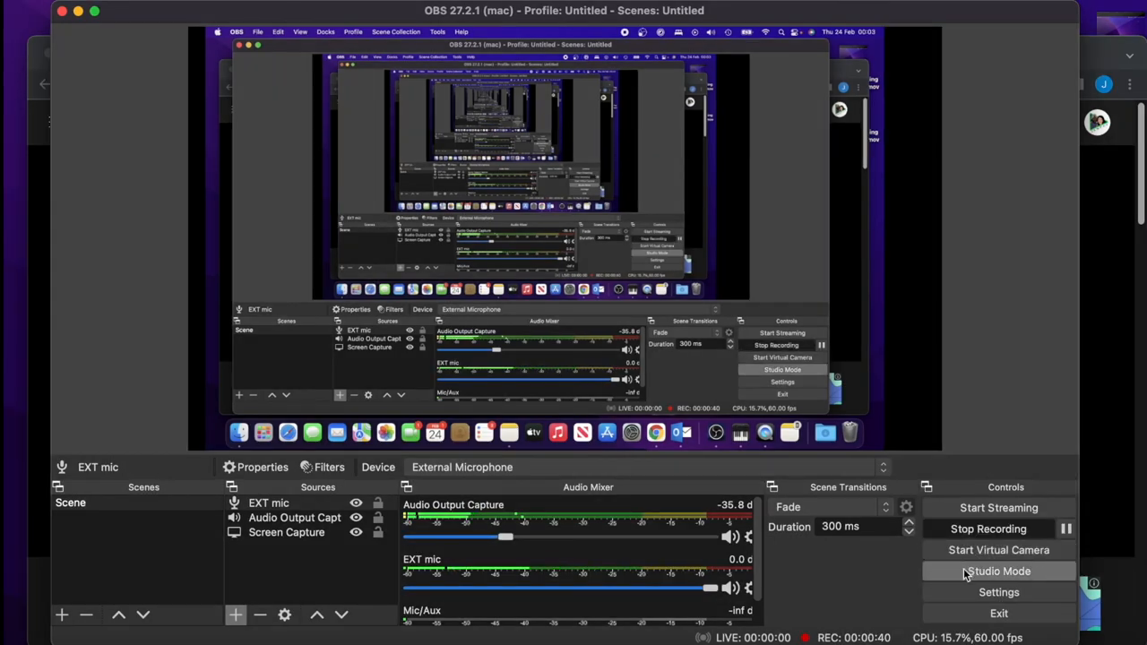
left_click(997, 529)
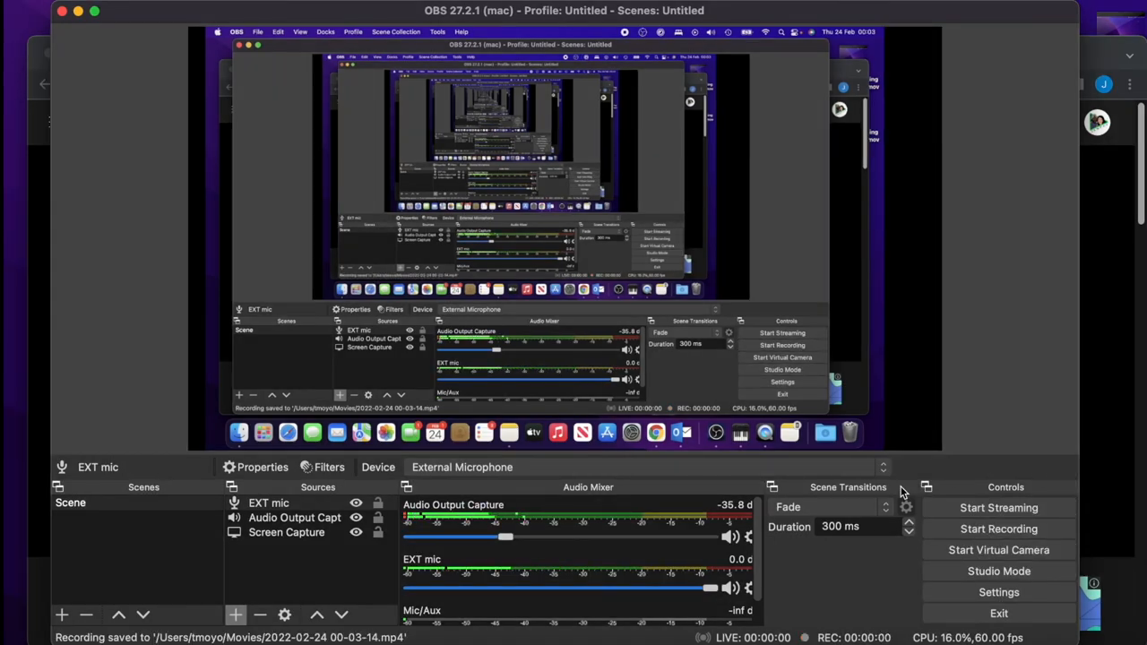